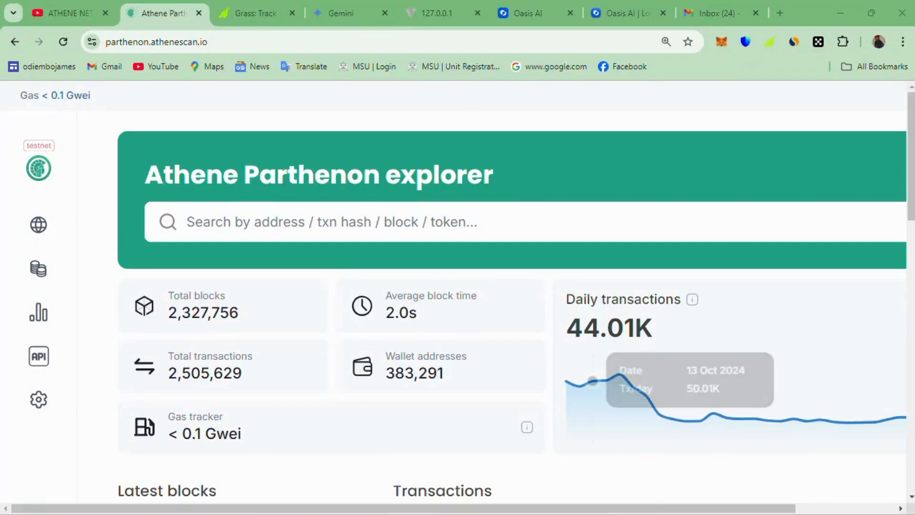
mouse_move(489, 260)
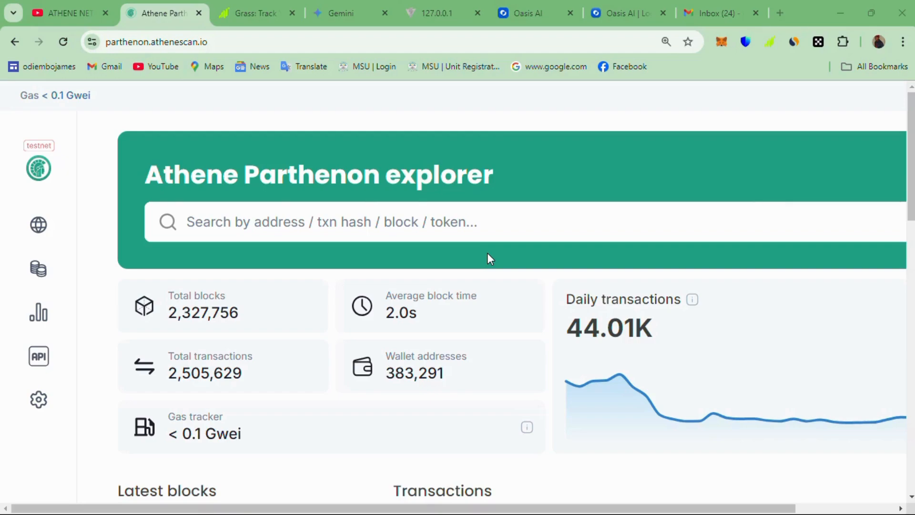
mouse_move(388, 266)
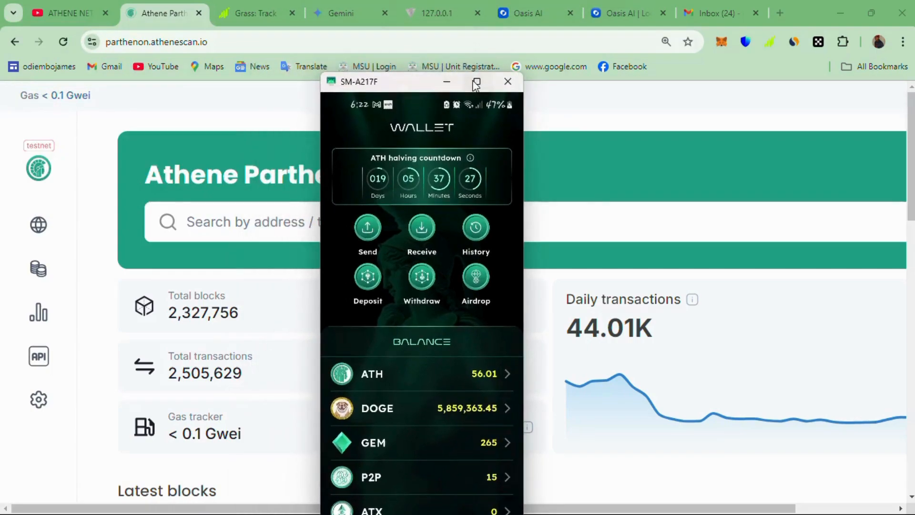
From the Wallet screen, start an on-chain withdrawal and choose DOGE as the asset.
click(477, 82)
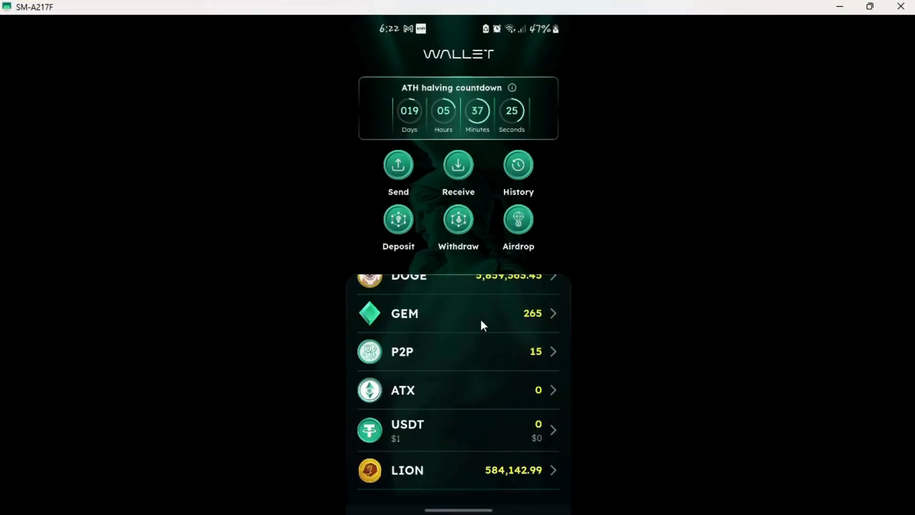
scroll(up, 3)
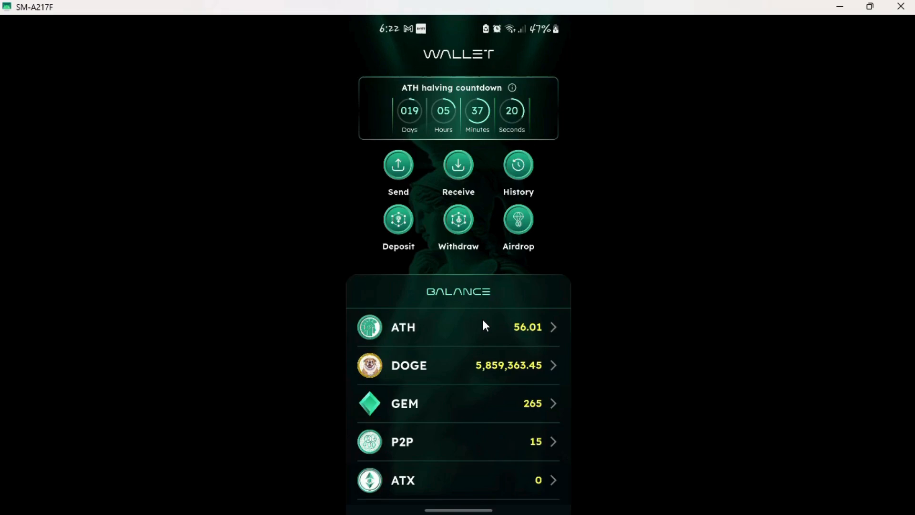
click(378, 486)
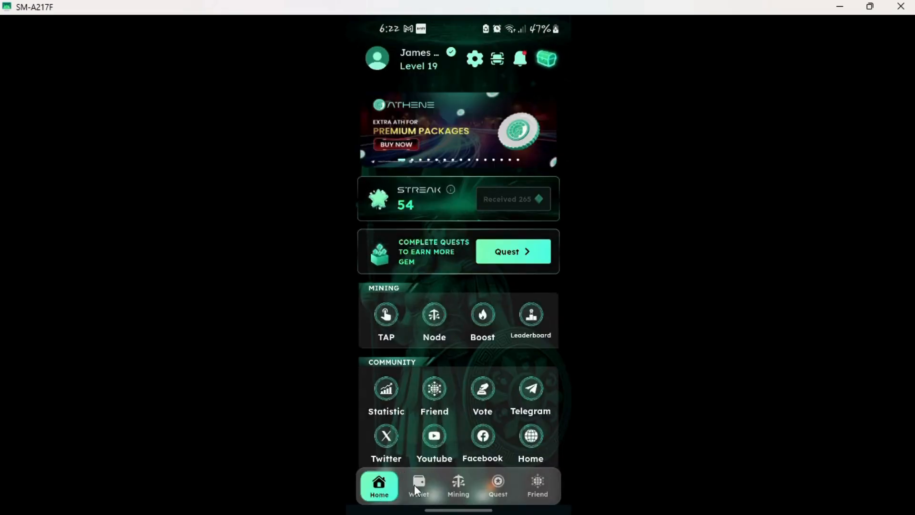
click(418, 485)
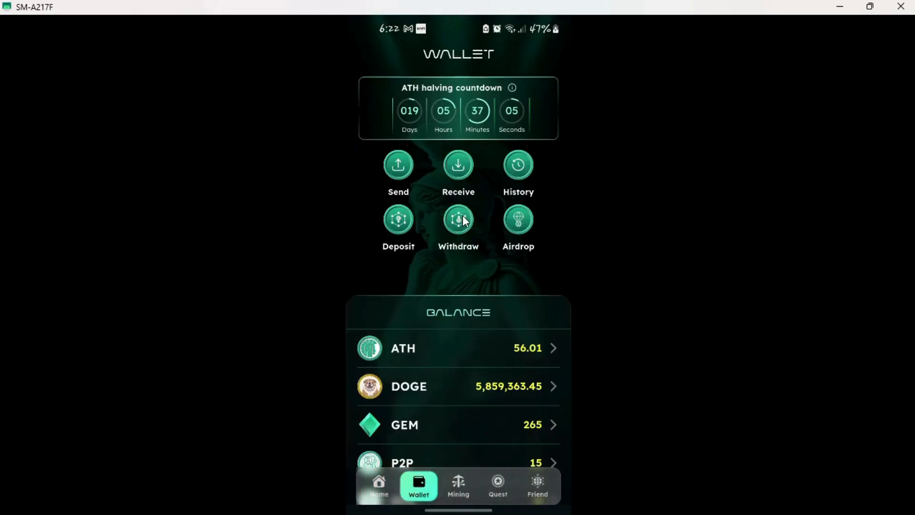
click(457, 220)
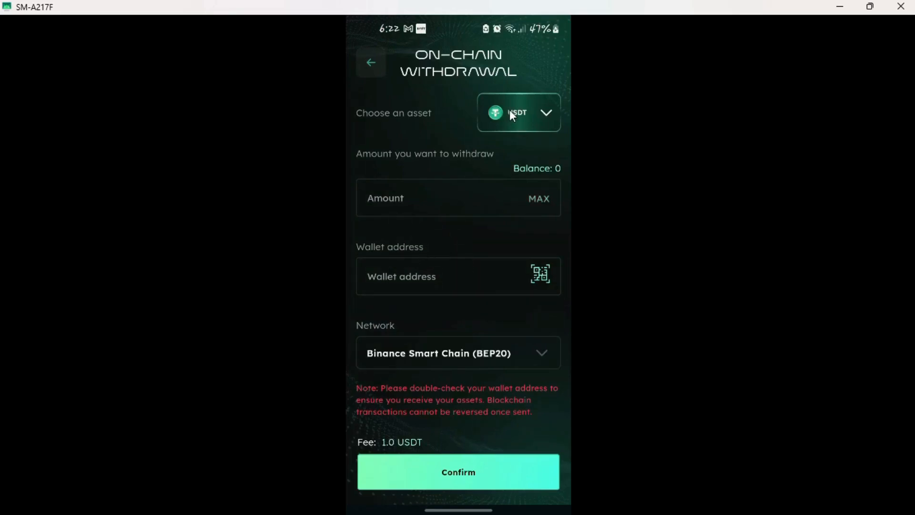
click(518, 112)
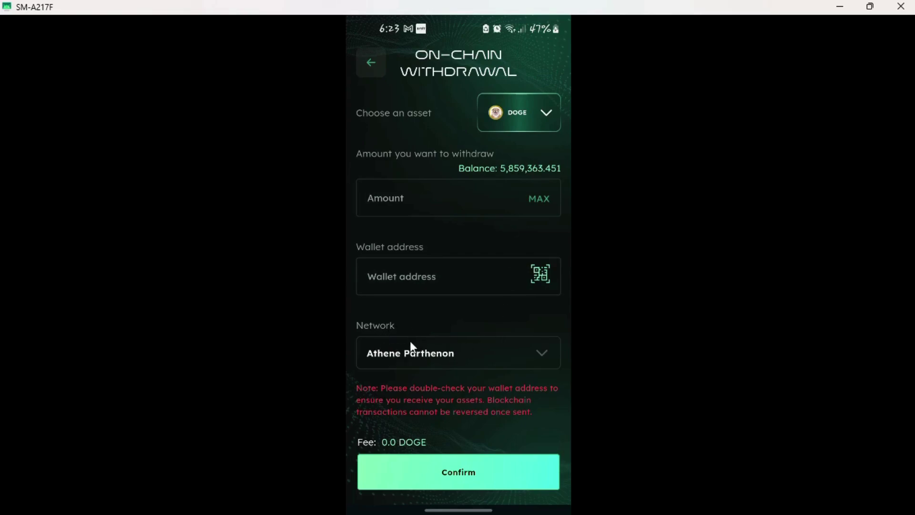
mouse_move(413, 363)
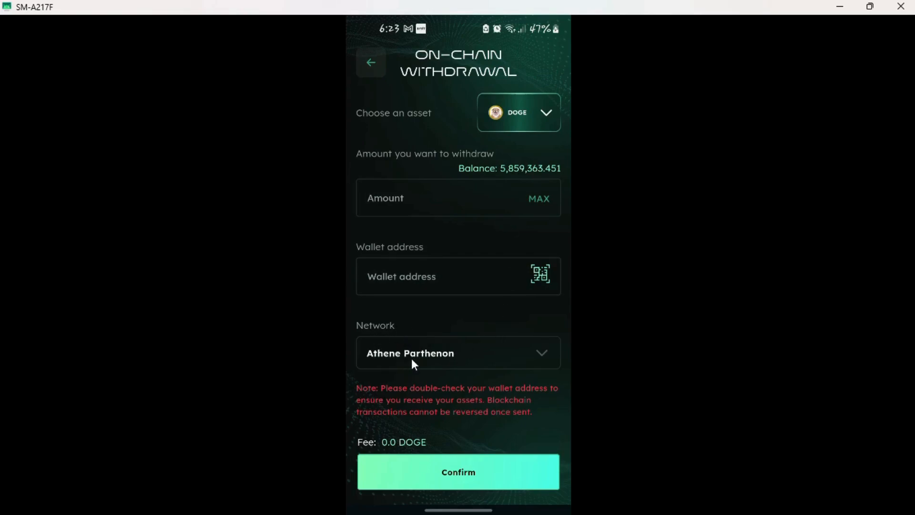
mouse_move(430, 363)
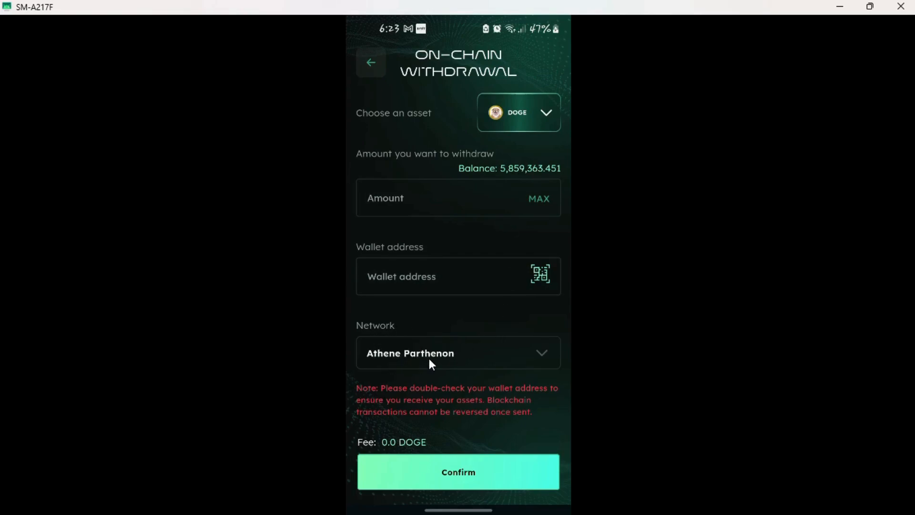
mouse_move(463, 363)
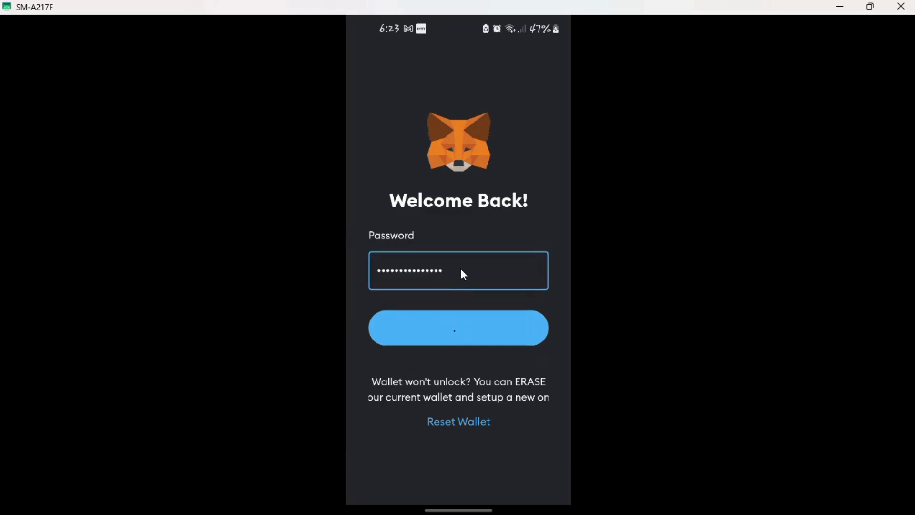
Unlock MetaMask with the password to reach Account 1 on Athene Parthenon.
click(457, 327)
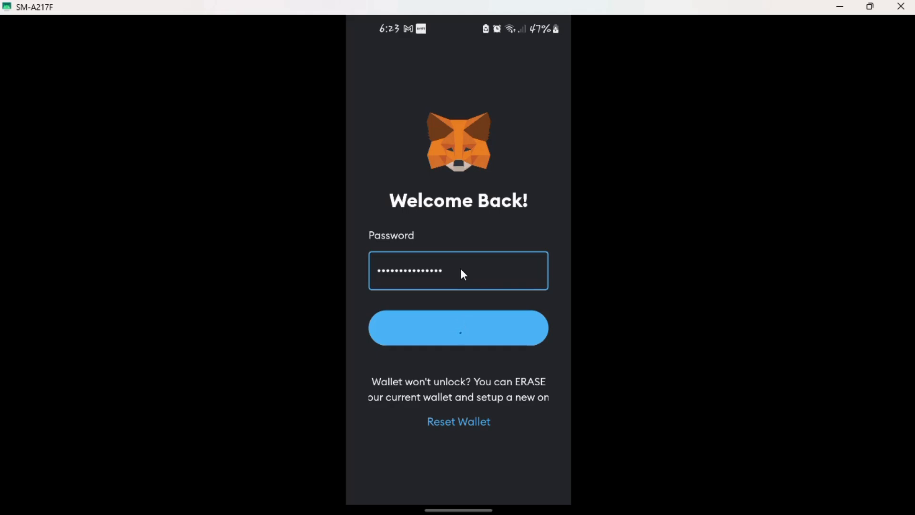
click(457, 326)
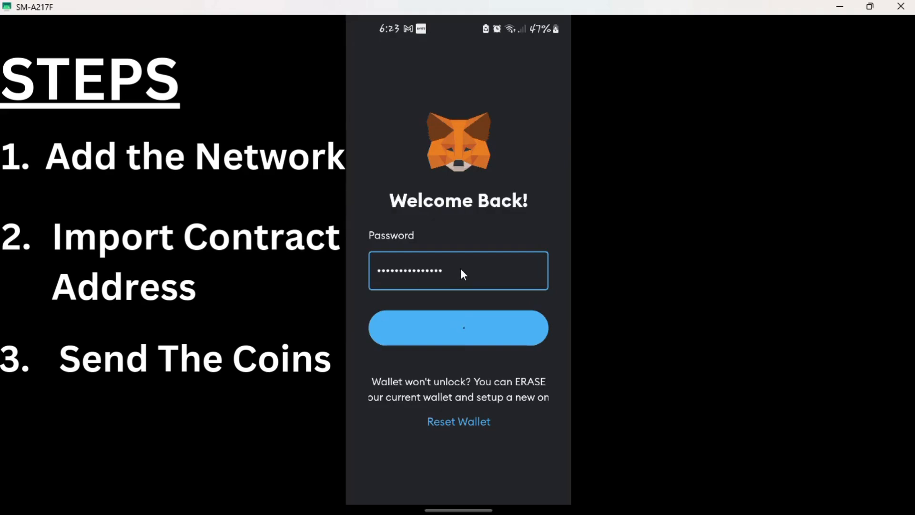
click(458, 327)
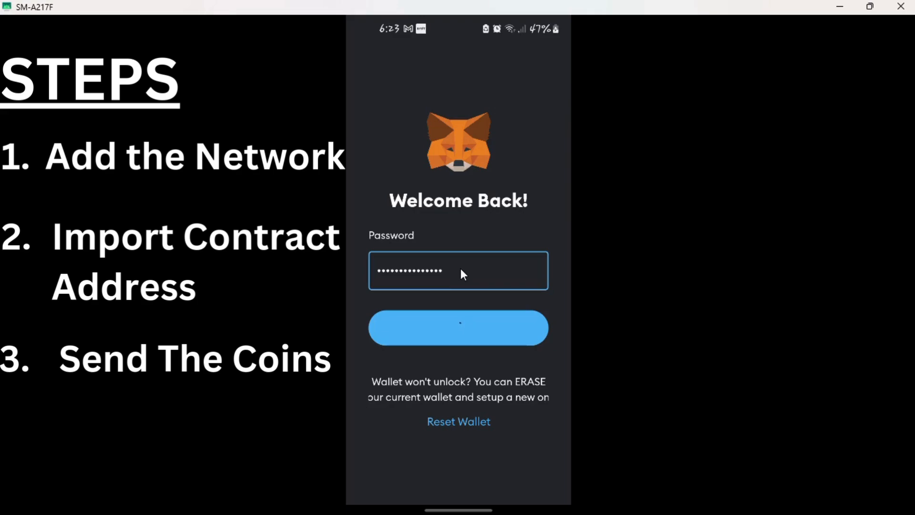
click(458, 327)
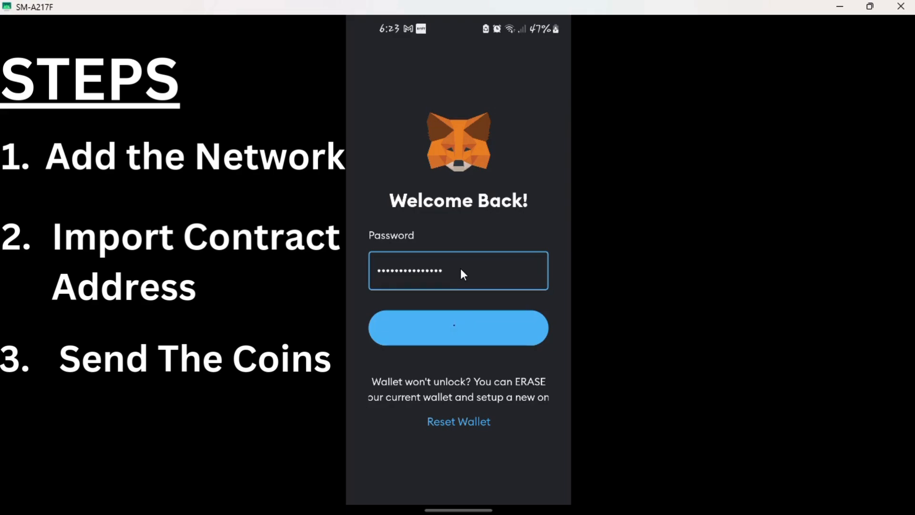
click(458, 326)
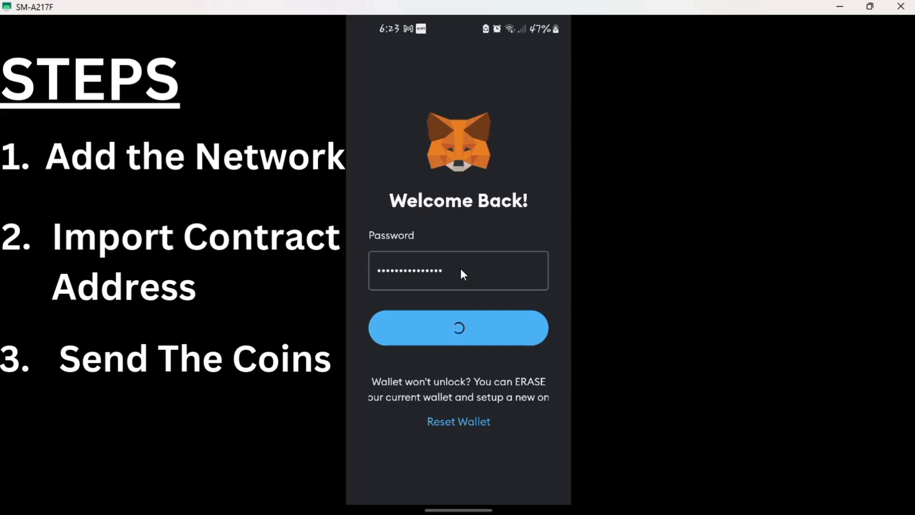
click(458, 327)
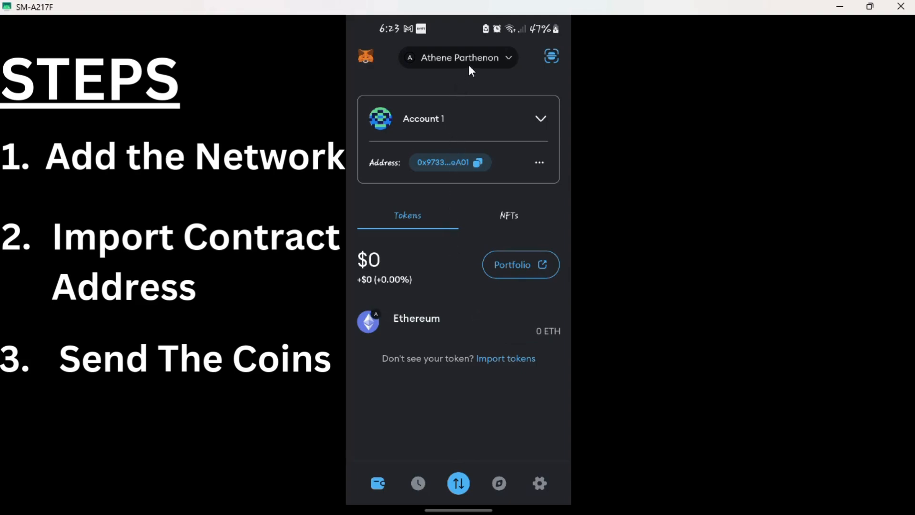
Keep Athene Parthenon selected in the network list and return to the explorer in Chrome.
click(458, 58)
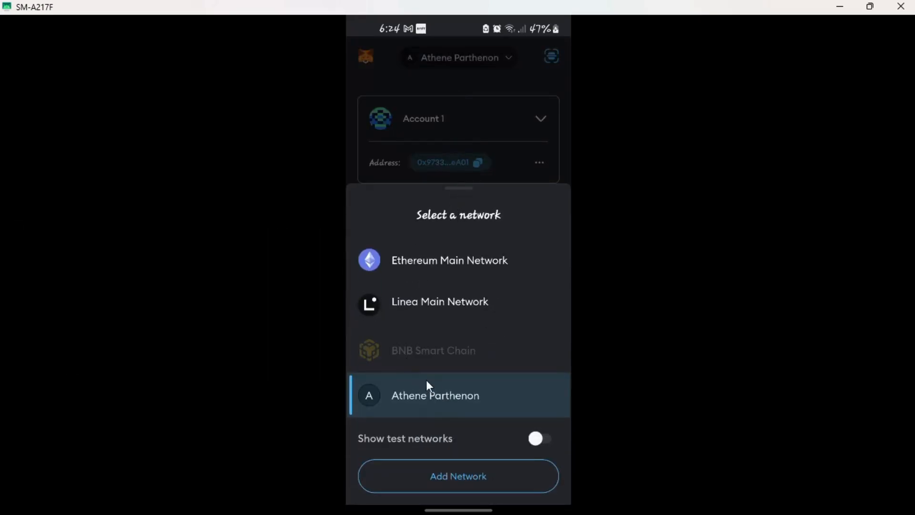
mouse_move(449, 406)
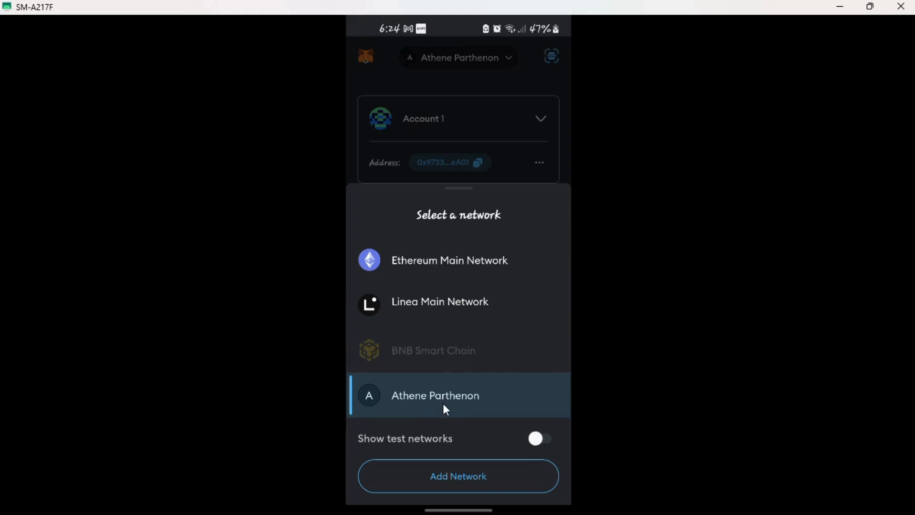
click(434, 395)
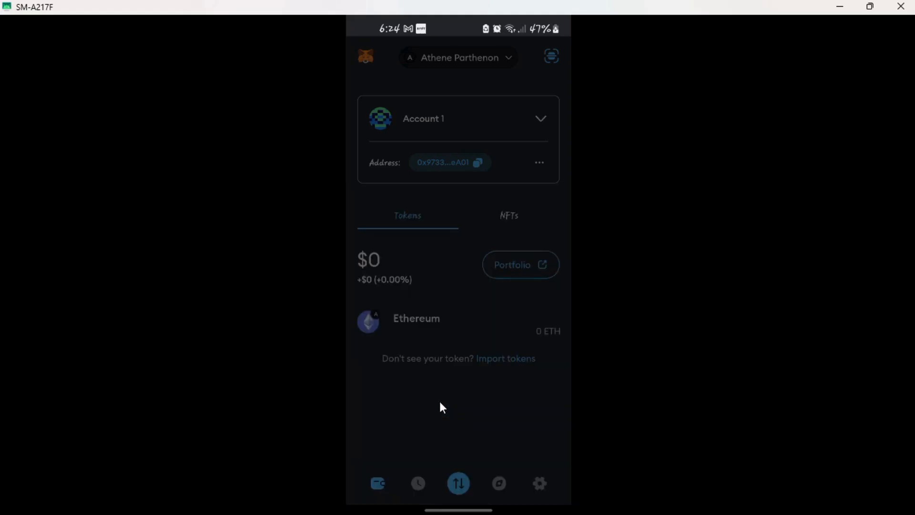
mouse_move(441, 401)
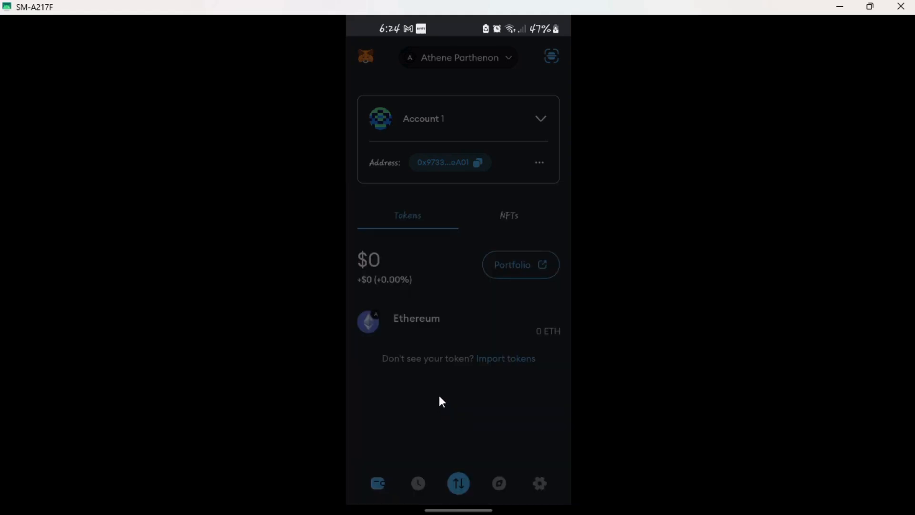
click(457, 57)
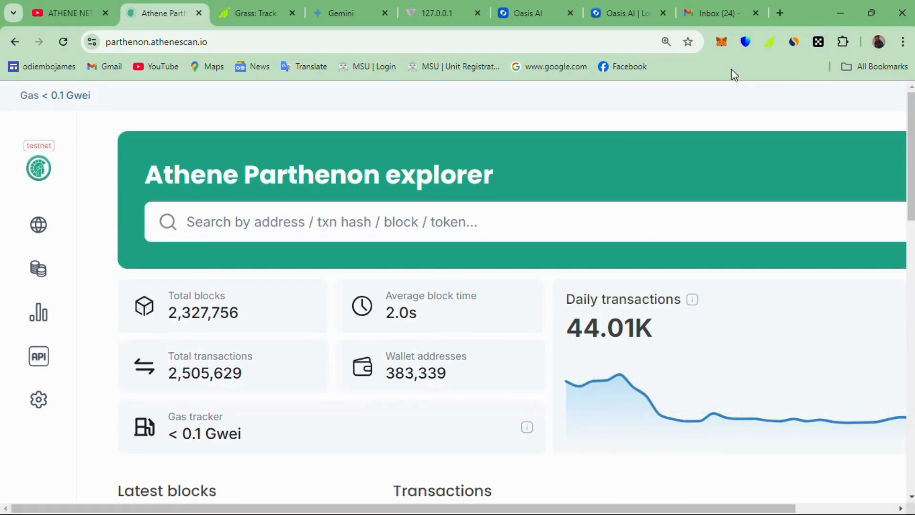
Check the MetaMask extension has Athene Parthenon enabled, then close its network list.
click(720, 41)
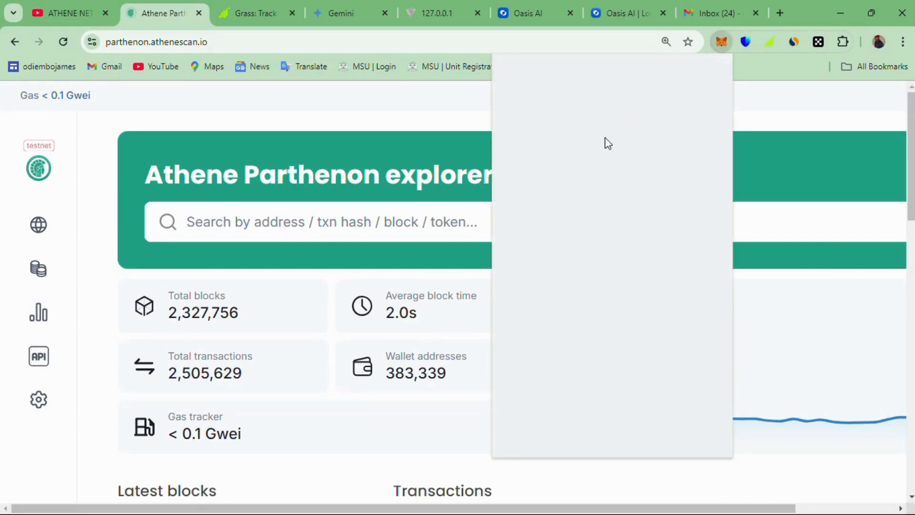
mouse_move(609, 157)
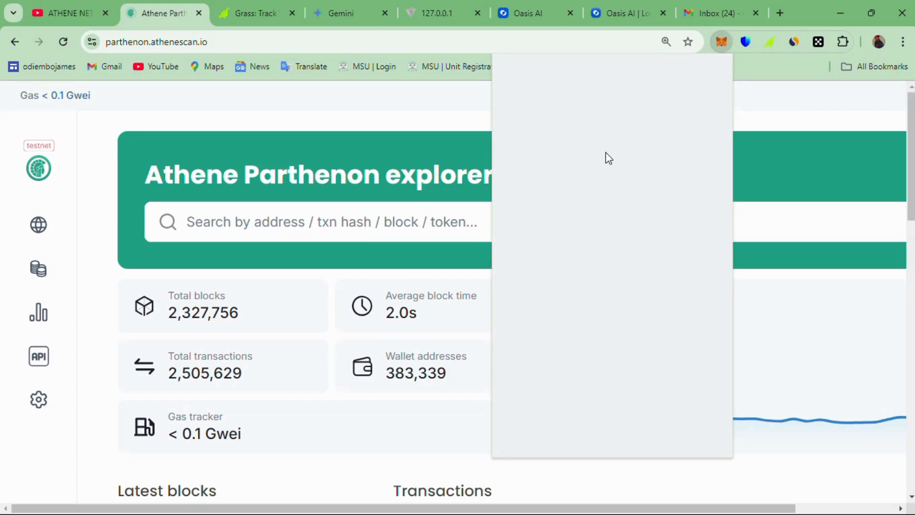
click(720, 41)
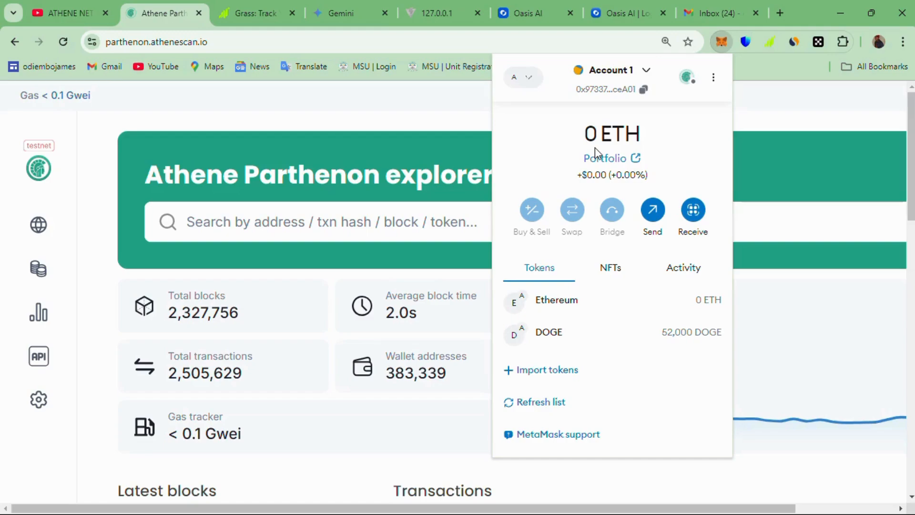
mouse_move(666, 341)
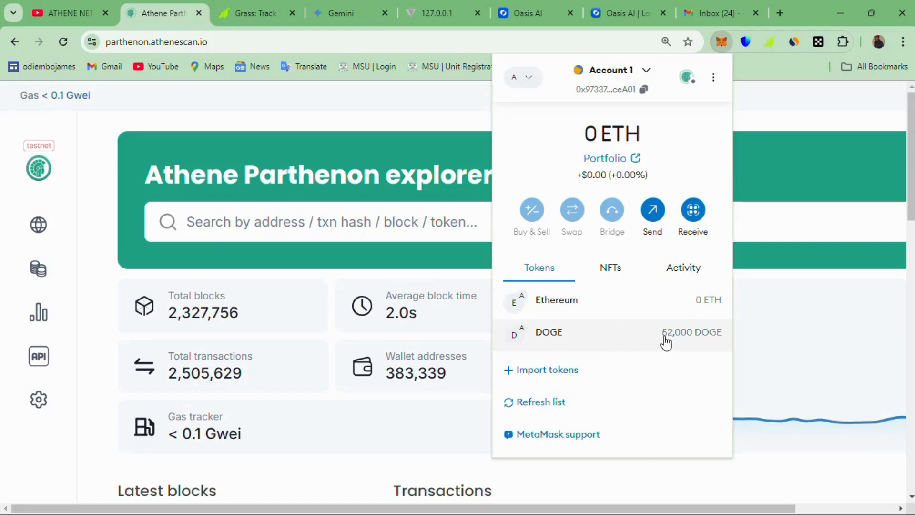
mouse_move(702, 338)
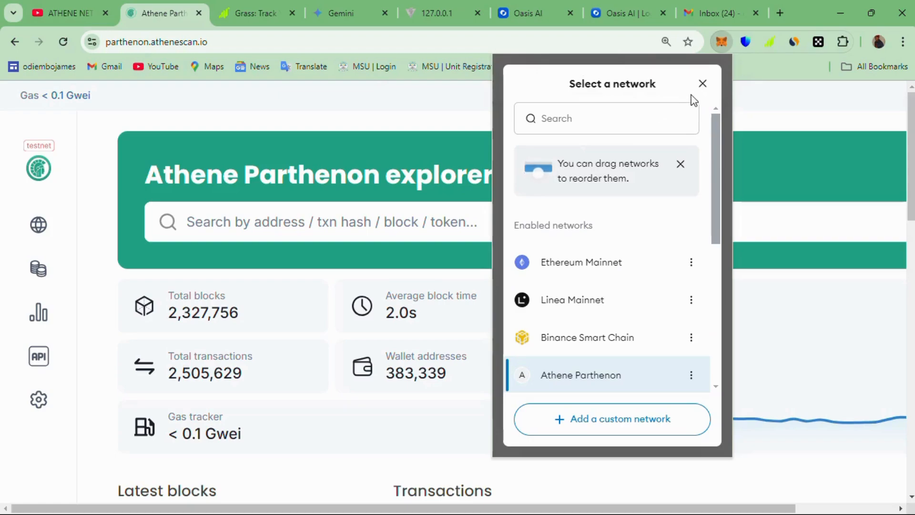
click(703, 84)
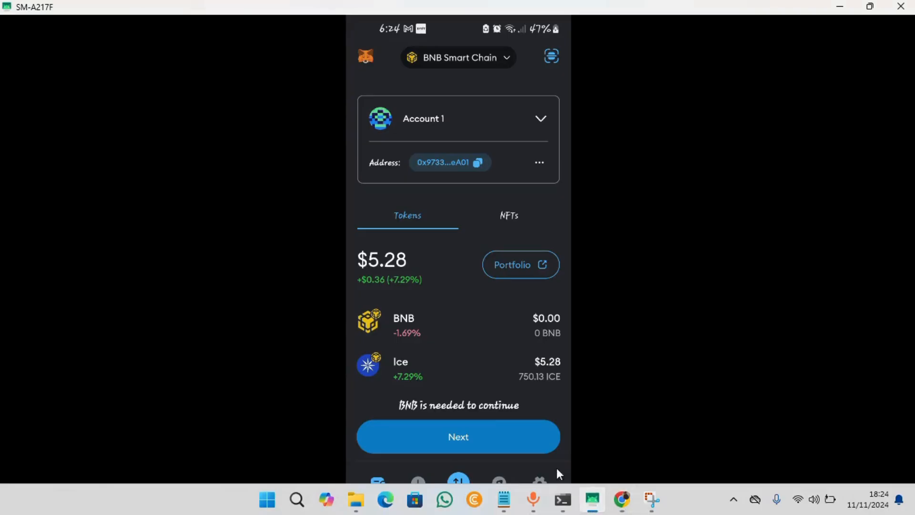
mouse_move(438, 334)
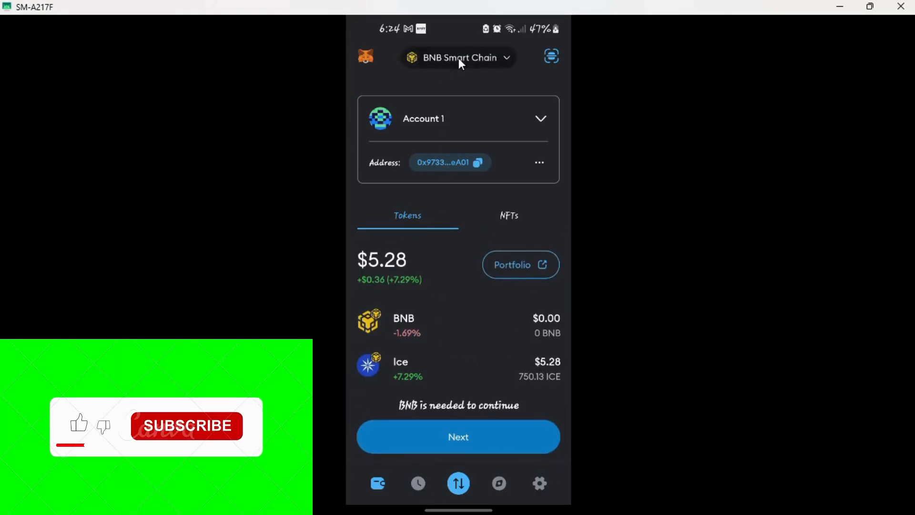
Start adding a new network in the phone wallet and switch to the Custom networks form.
click(457, 57)
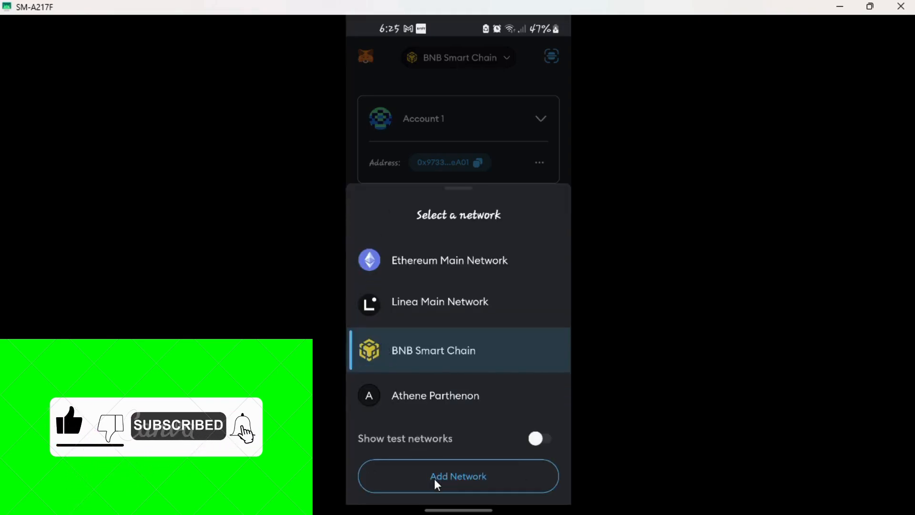
click(458, 475)
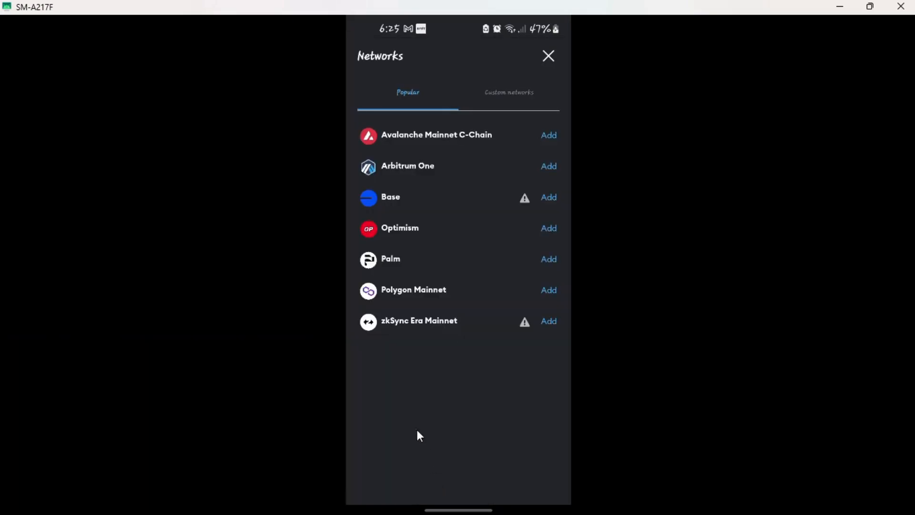
mouse_move(495, 96)
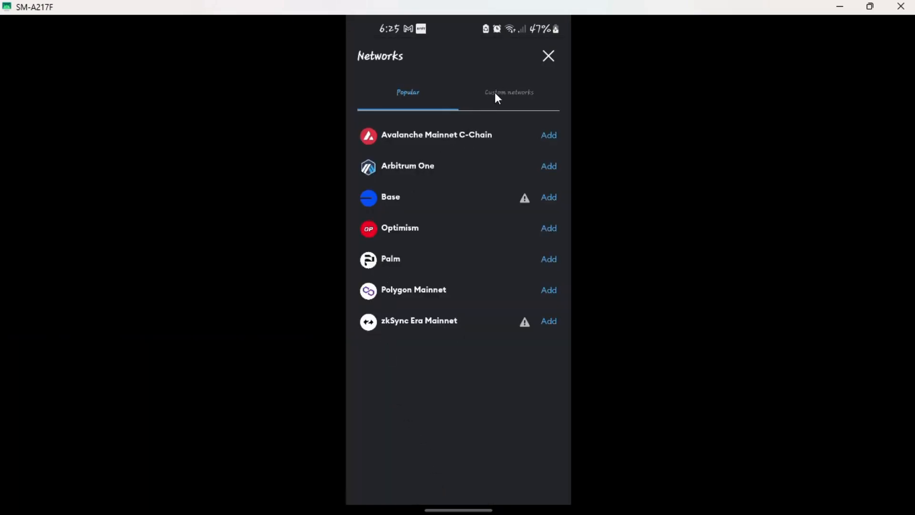
click(508, 93)
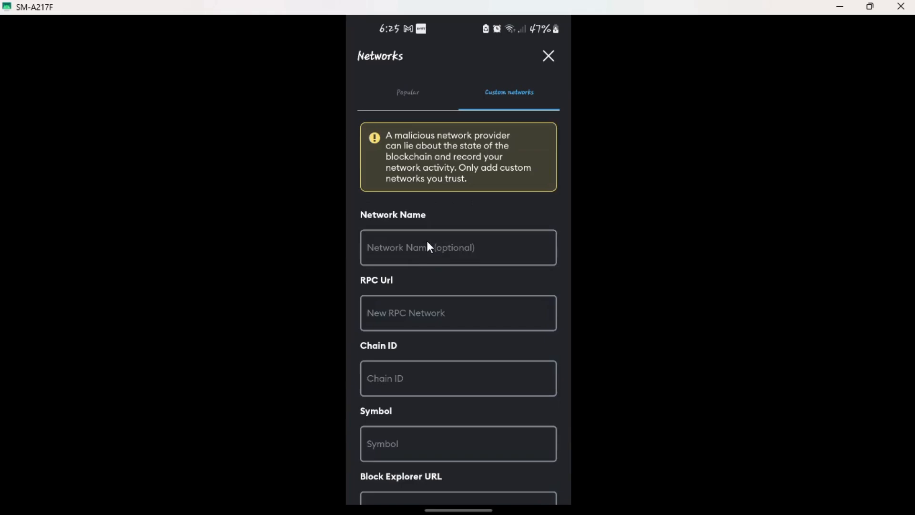
mouse_move(428, 255)
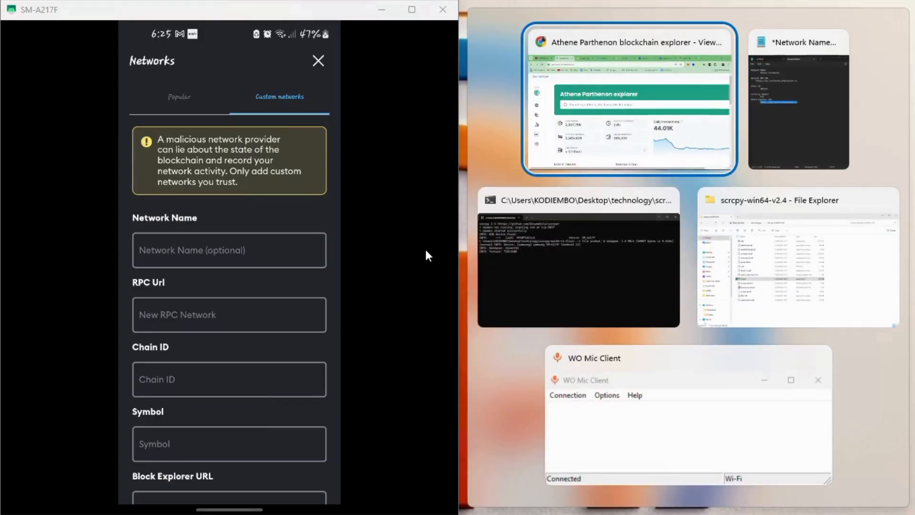
Paste 'Athene Parthenon' from the Notepad notes as the network name.
click(796, 99)
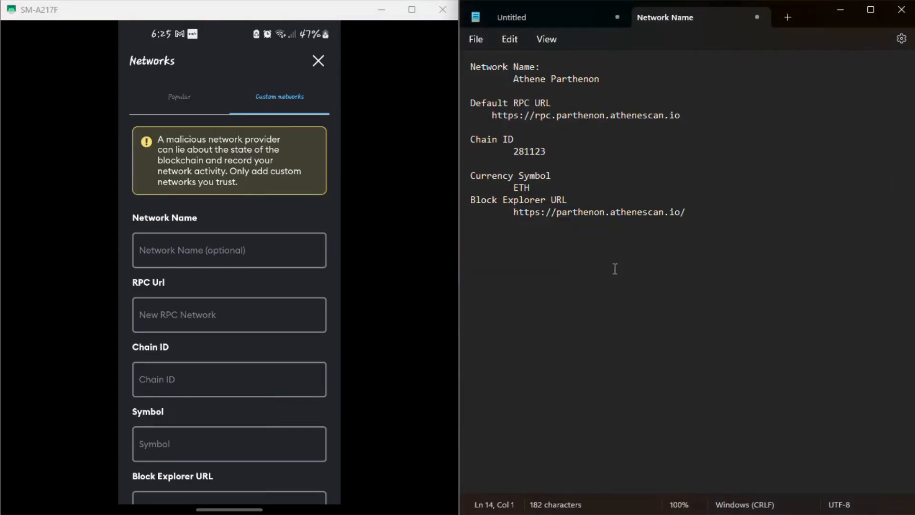
click(470, 223)
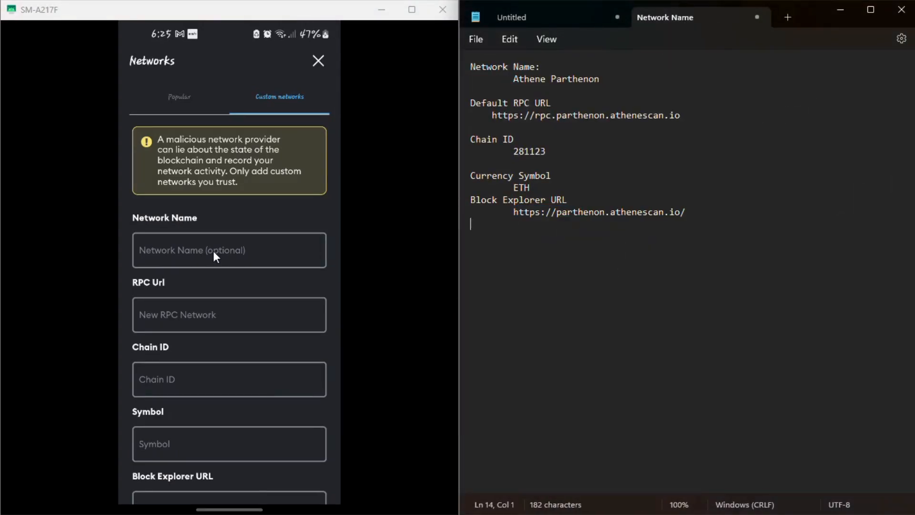
click(229, 250)
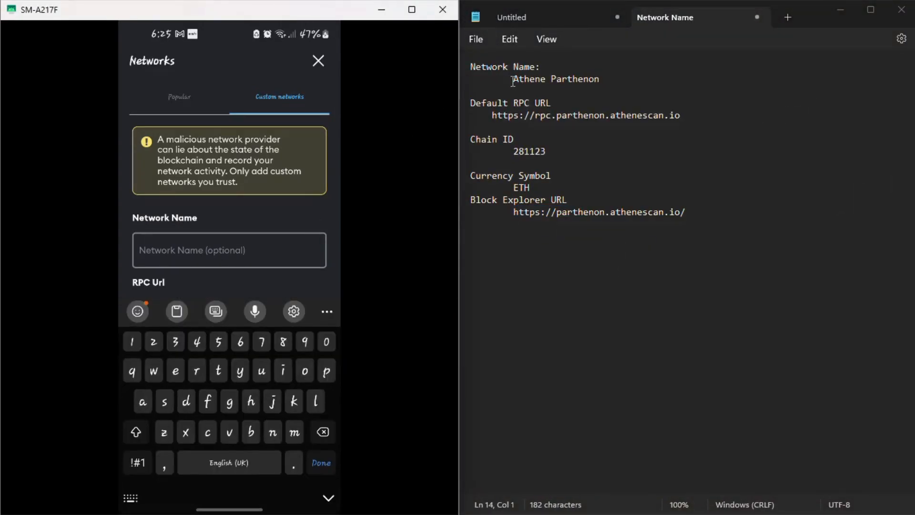
double_click(555, 79)
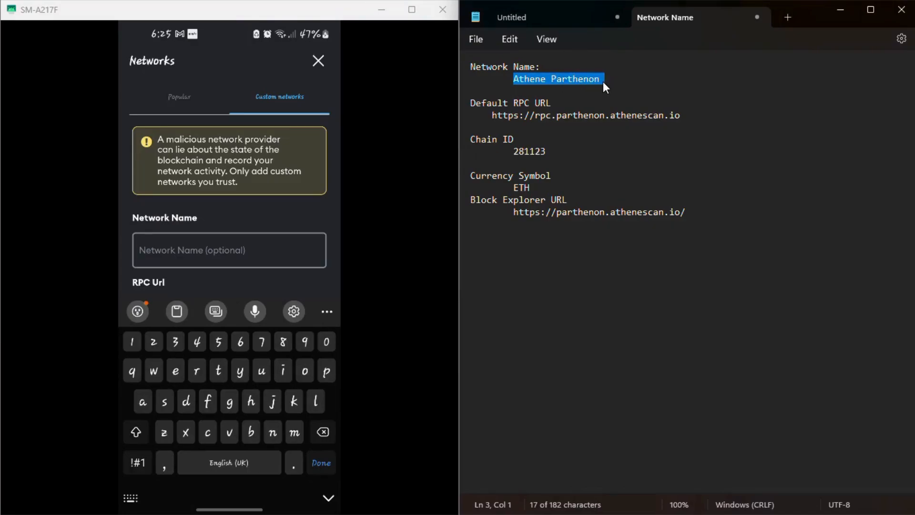
click(229, 250)
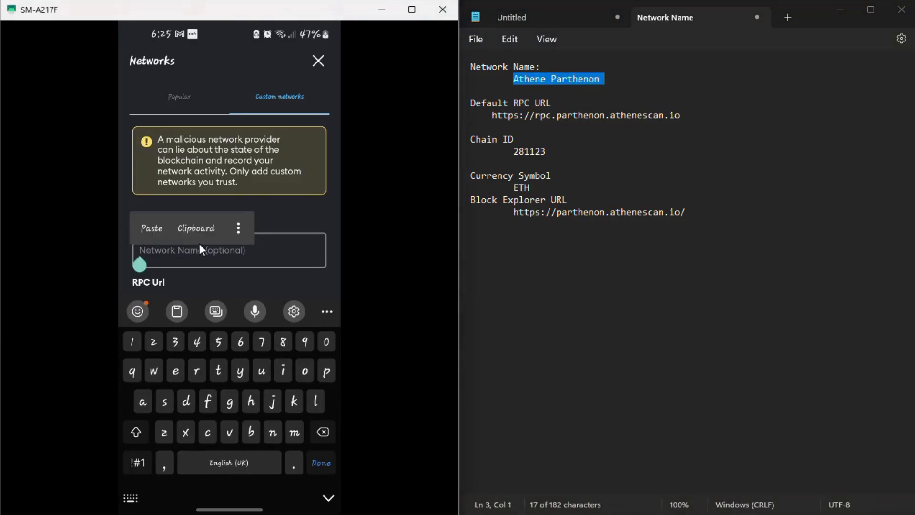
click(151, 228)
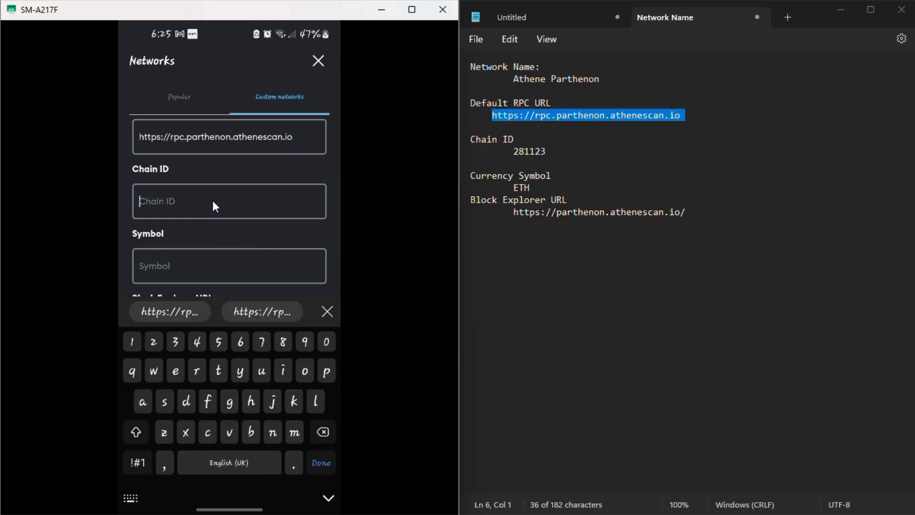
Enter chain ID 281123 and symbol ETH, then reach the Block Explorer URL field.
text(281123)
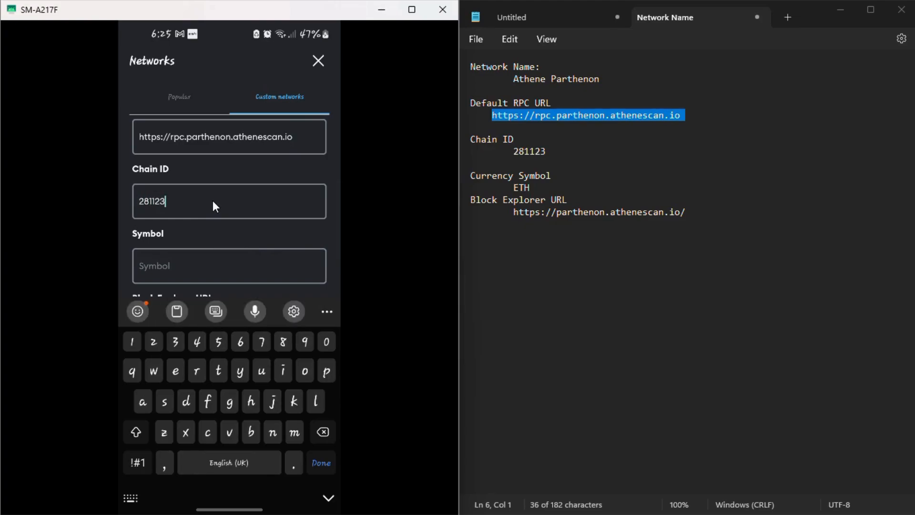
click(229, 266)
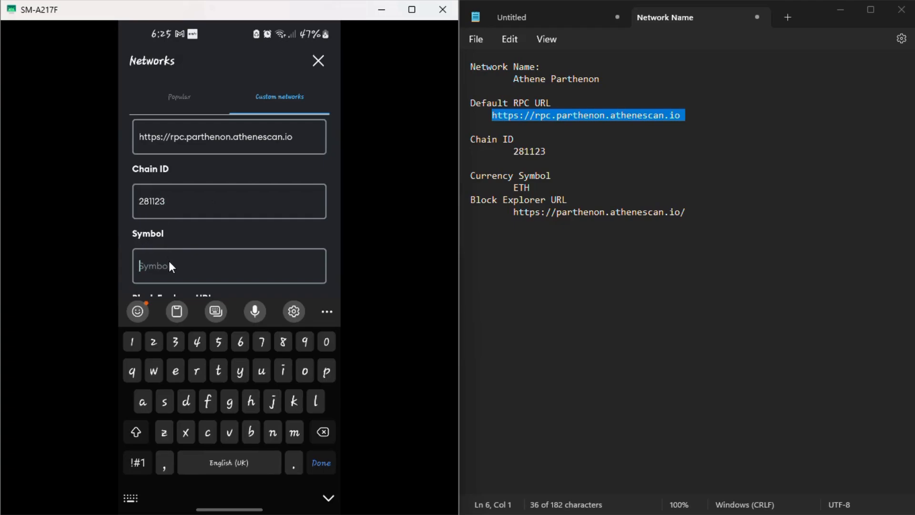
text(ETH)
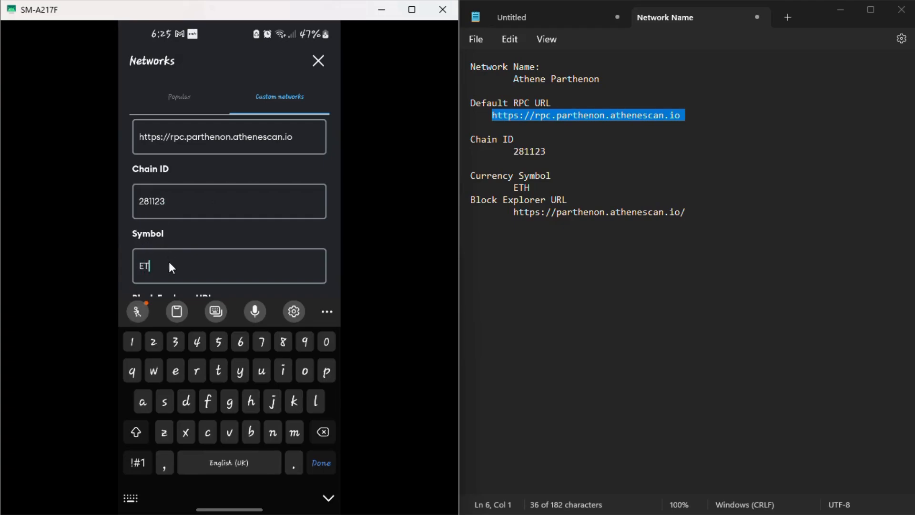
scroll(down, 3)
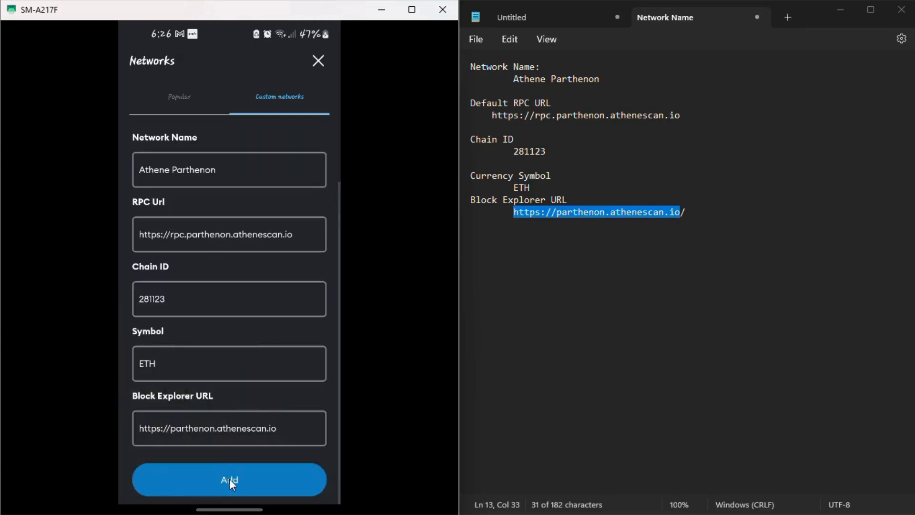
Add the Athene Parthenon custom network, confirm it, and switch to it.
click(228, 479)
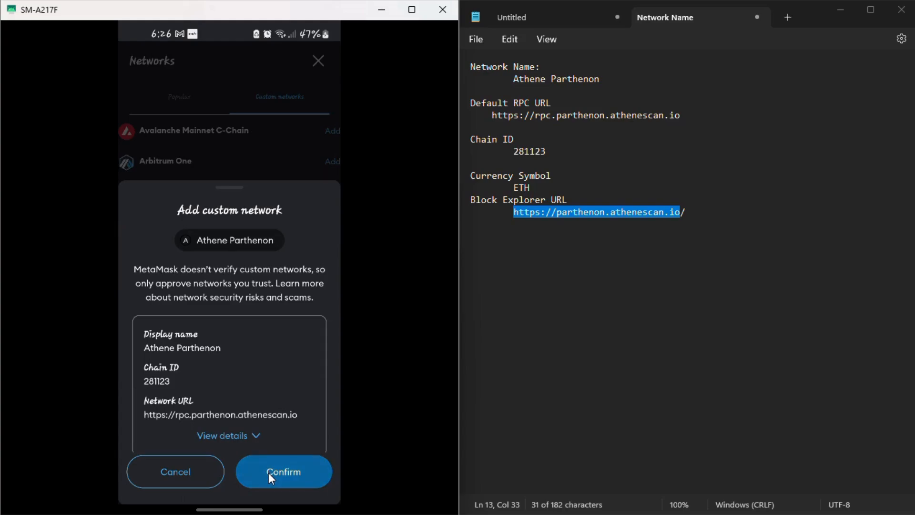
click(283, 471)
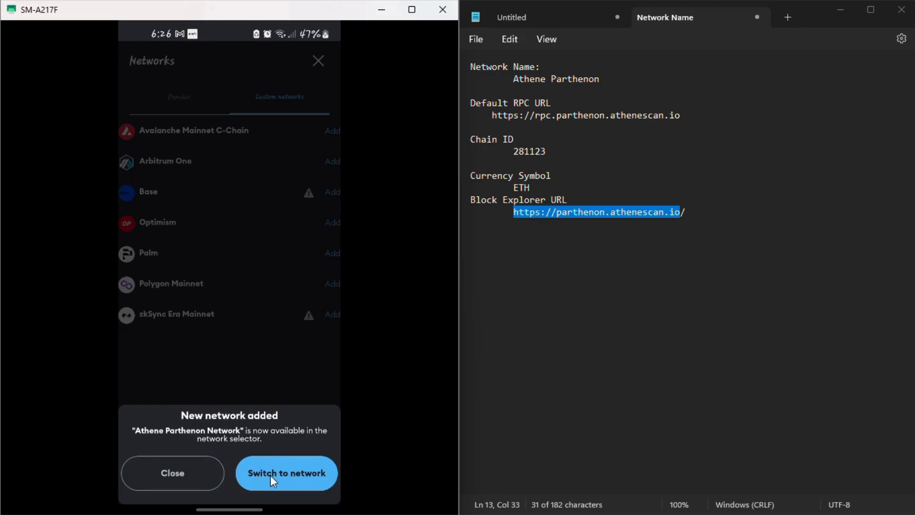
click(286, 472)
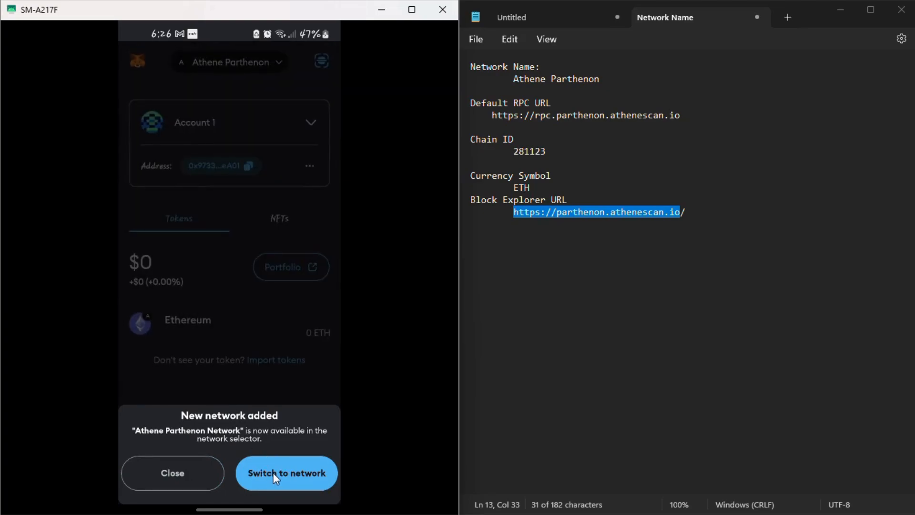
click(286, 473)
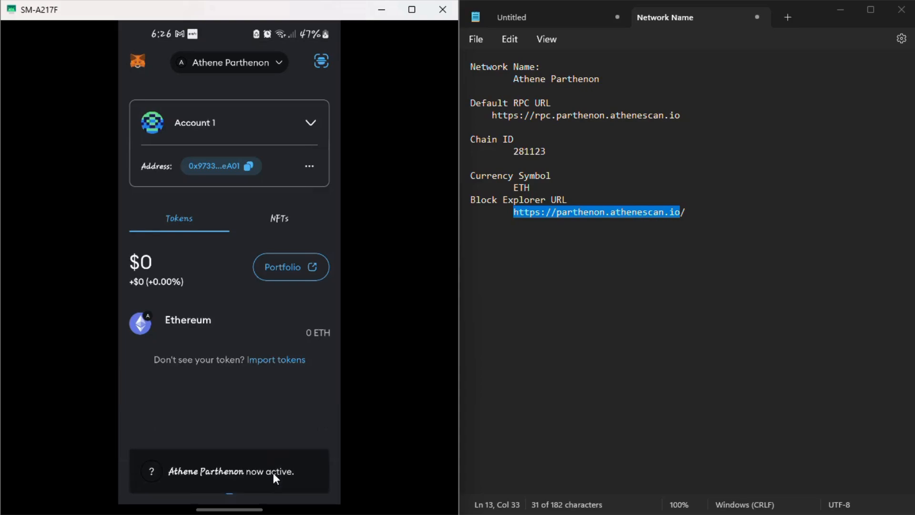
mouse_move(229, 409)
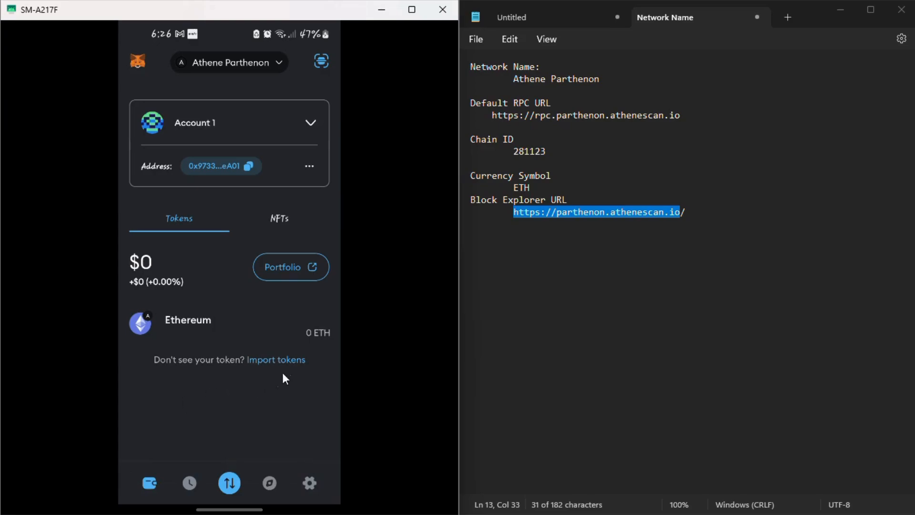
mouse_move(271, 360)
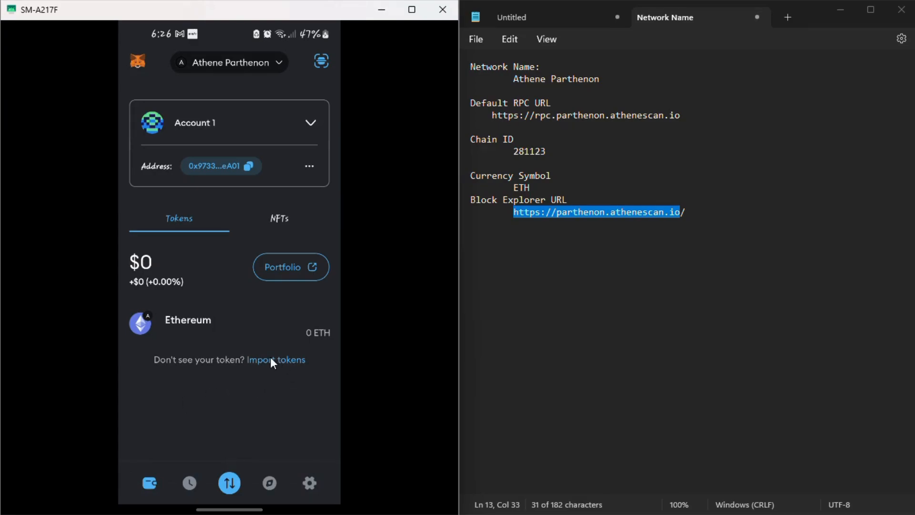
Start importing a token on Athene Parthenon, ready for a contract address.
click(275, 359)
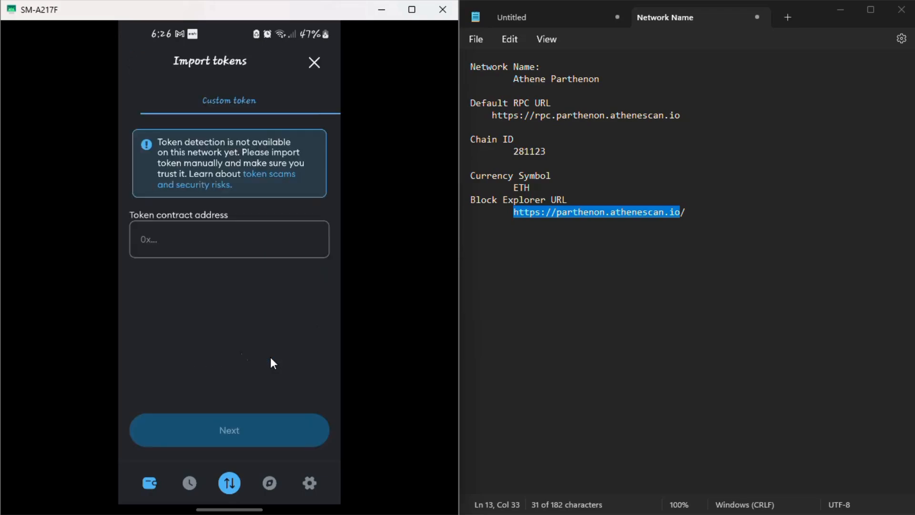
click(228, 239)
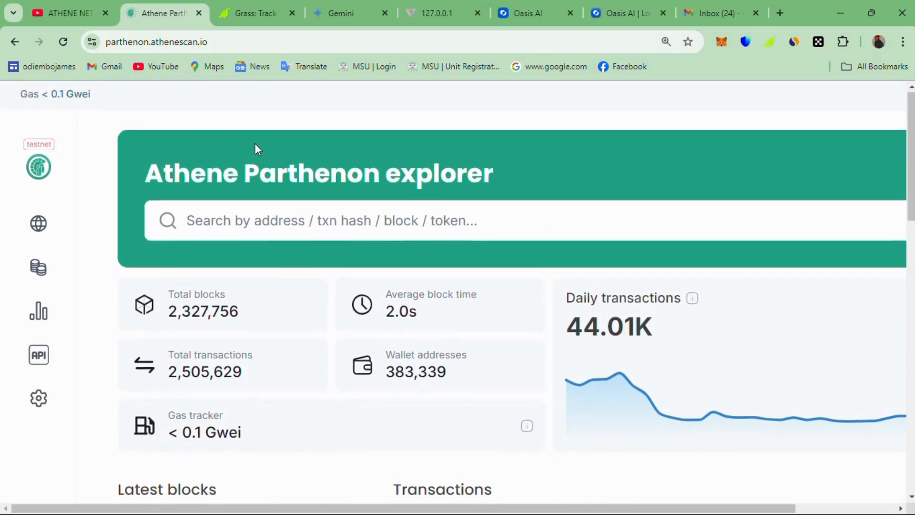
mouse_move(39, 267)
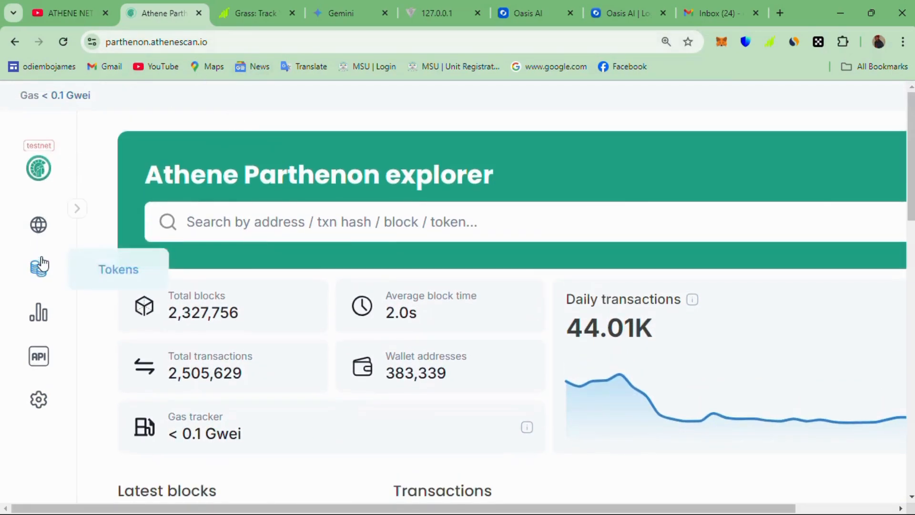
In the explorer's Tokens list, copy the DOGECOIN contract address.
click(38, 266)
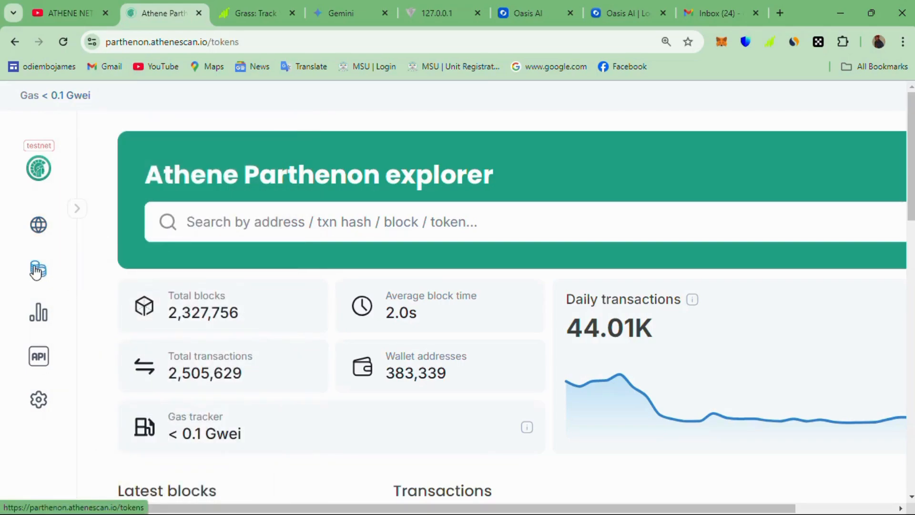
click(39, 269)
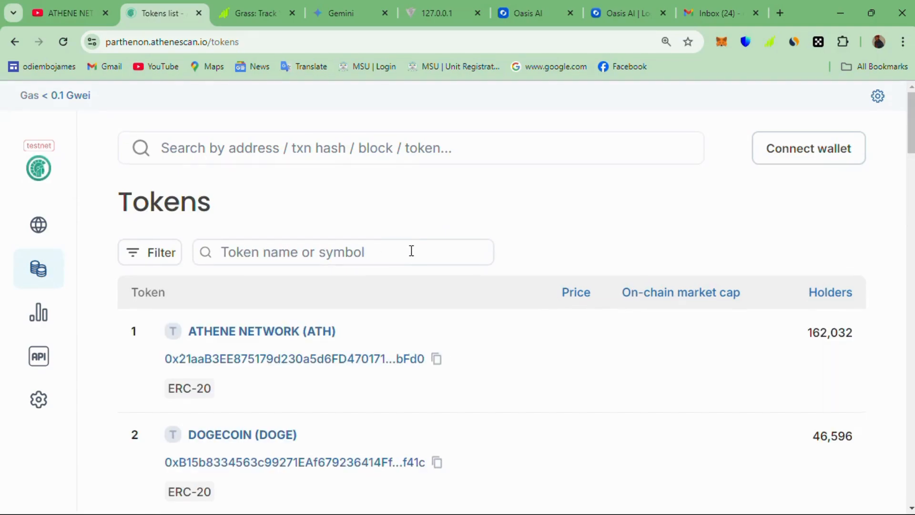
scroll(down, 3)
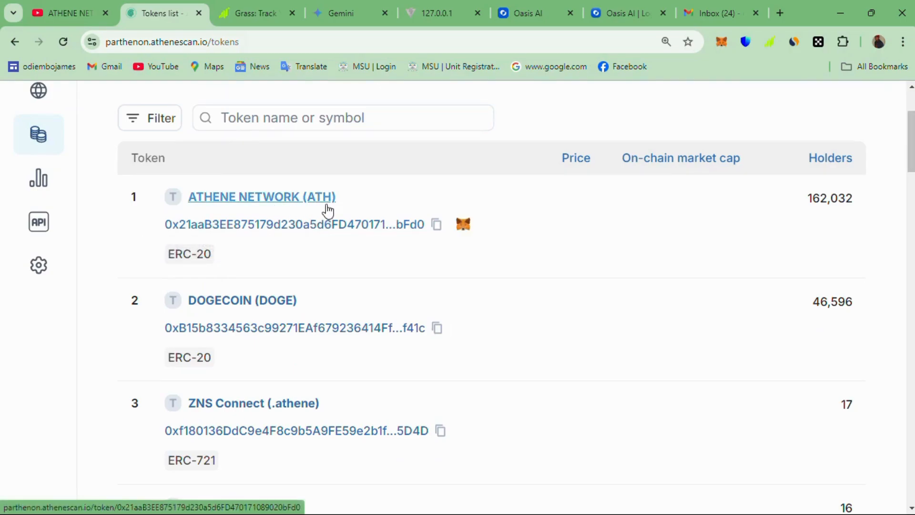
scroll(down, 3)
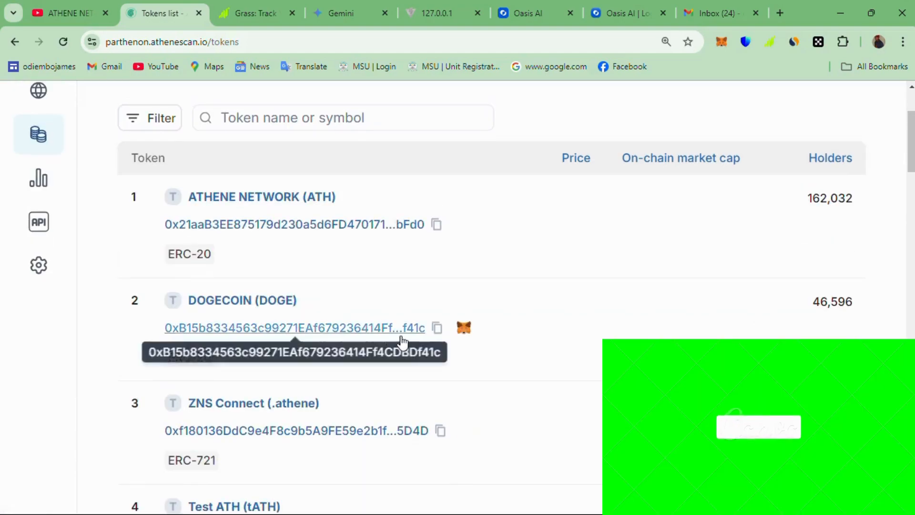
click(436, 327)
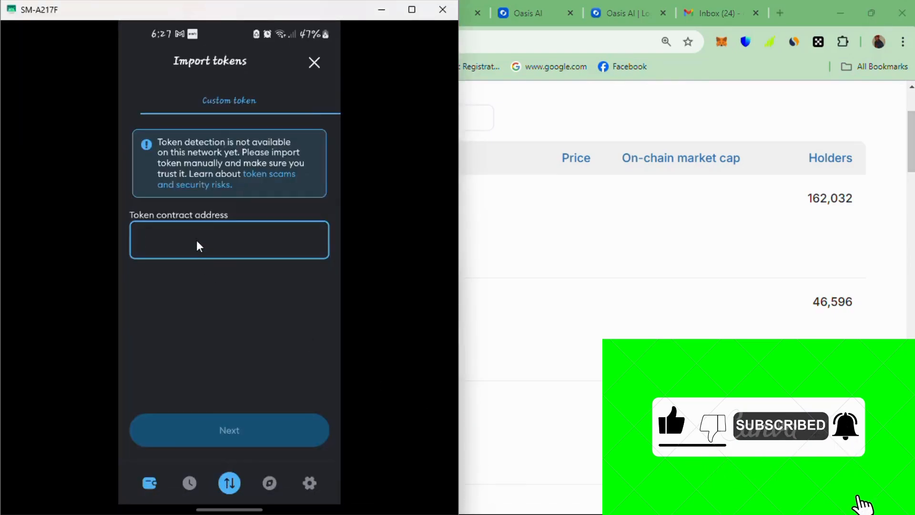
Paste the DOGE contract address and import DOGECOIN, showing 52000 DOGE.
text(8334563c99271EAf679236414Ff4CDBDf41c)
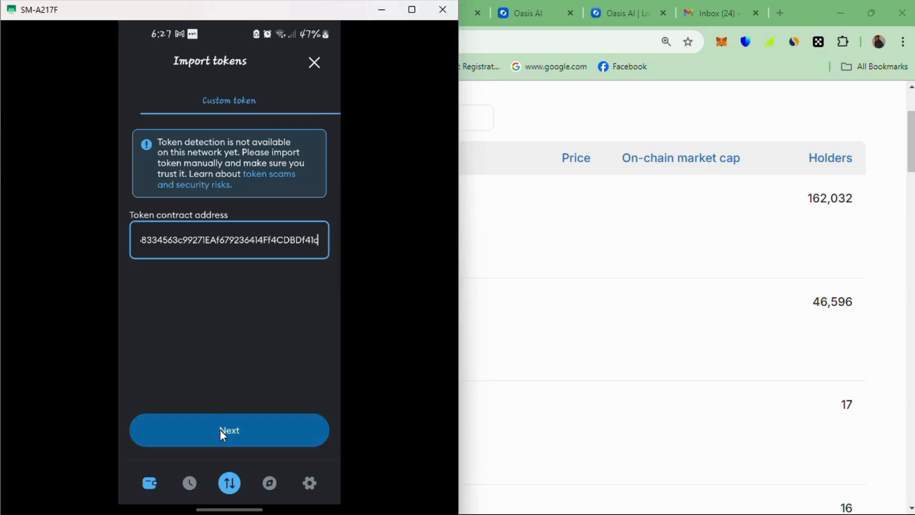
click(228, 430)
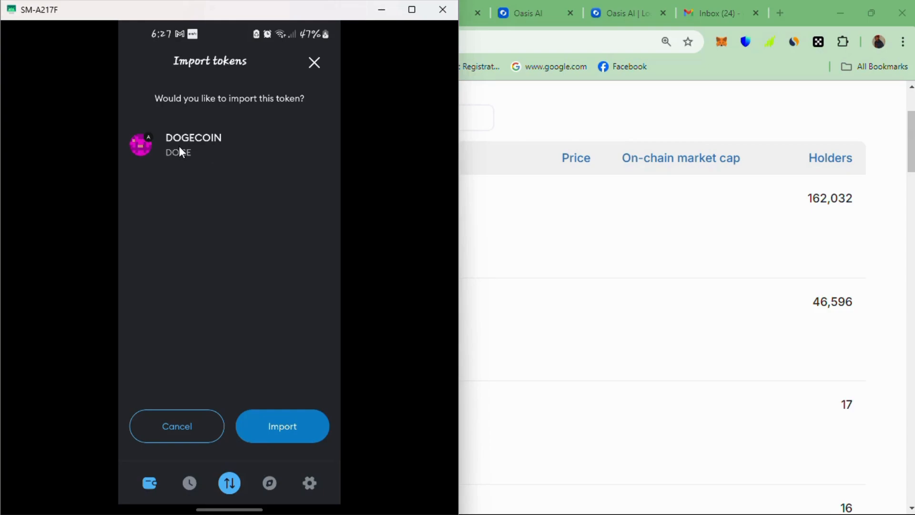
mouse_move(239, 308)
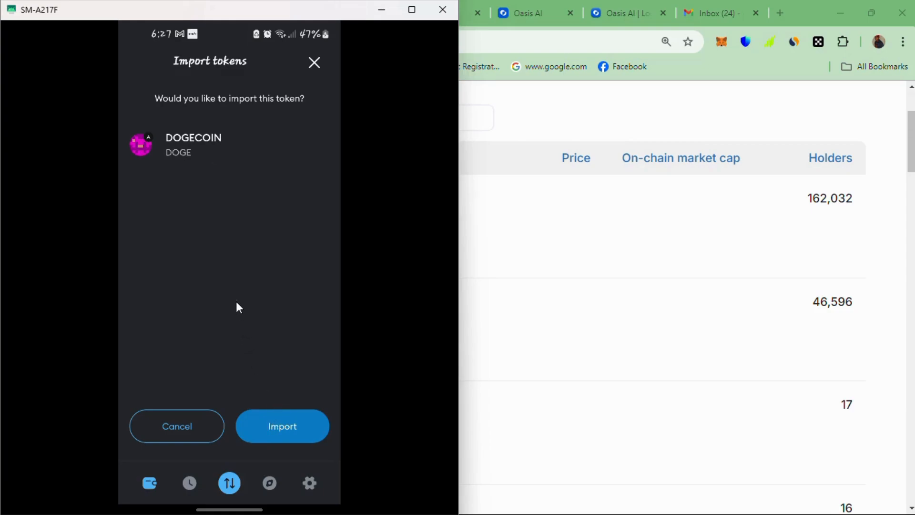
click(282, 426)
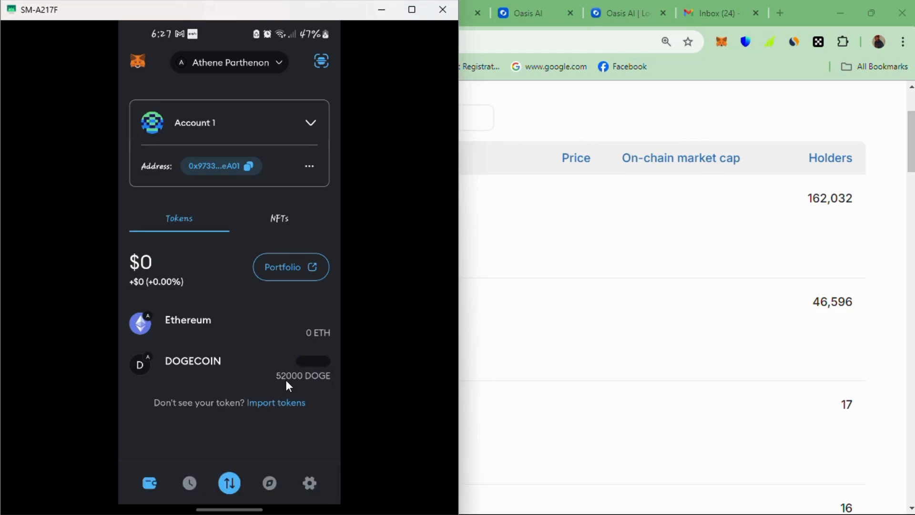
mouse_move(366, 248)
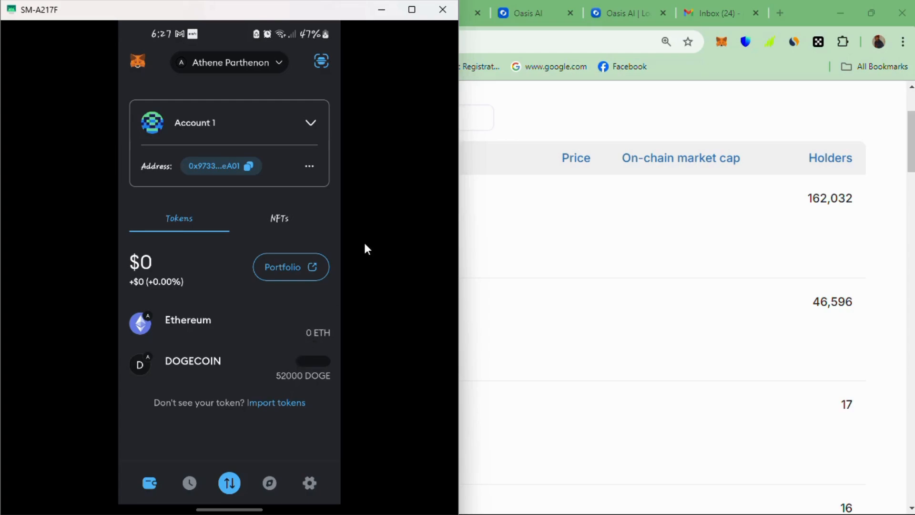
mouse_move(314, 14)
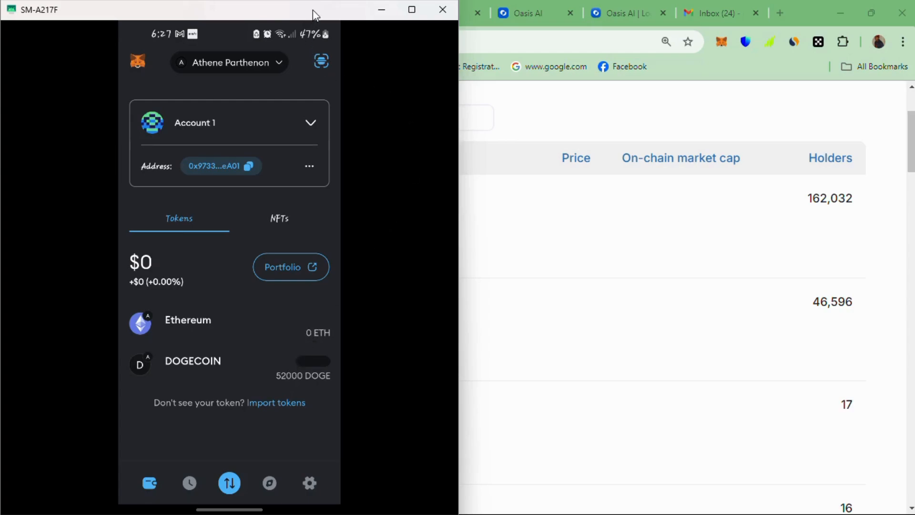
mouse_move(384, 155)
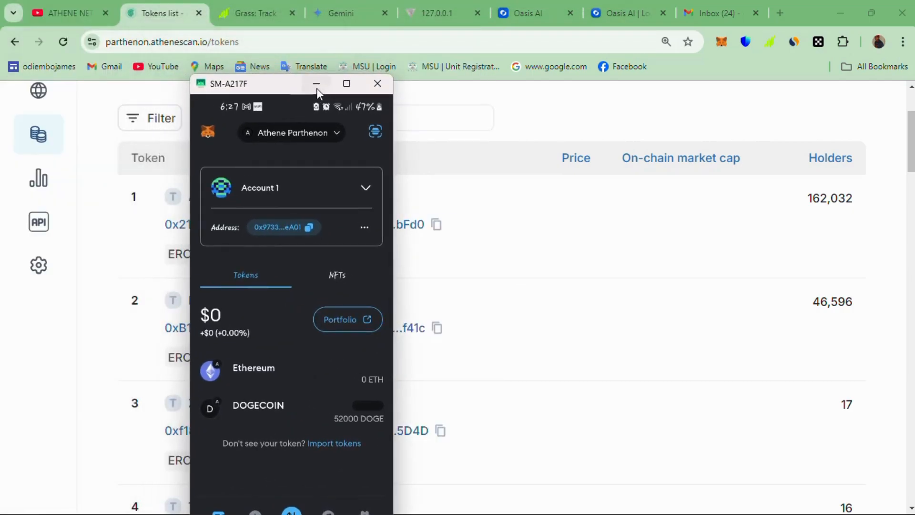
Copy the Account 1 wallet address holding 52000 DOGE from MetaMask.
click(346, 84)
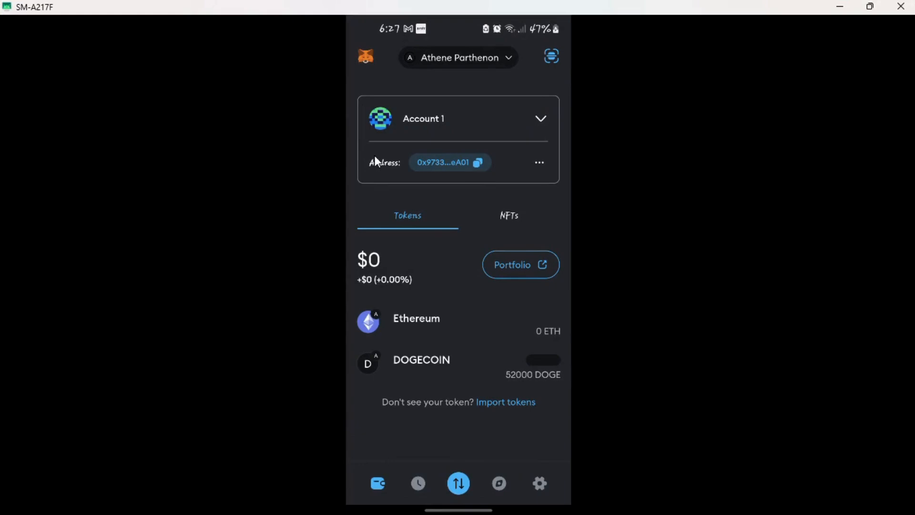
mouse_move(358, 230)
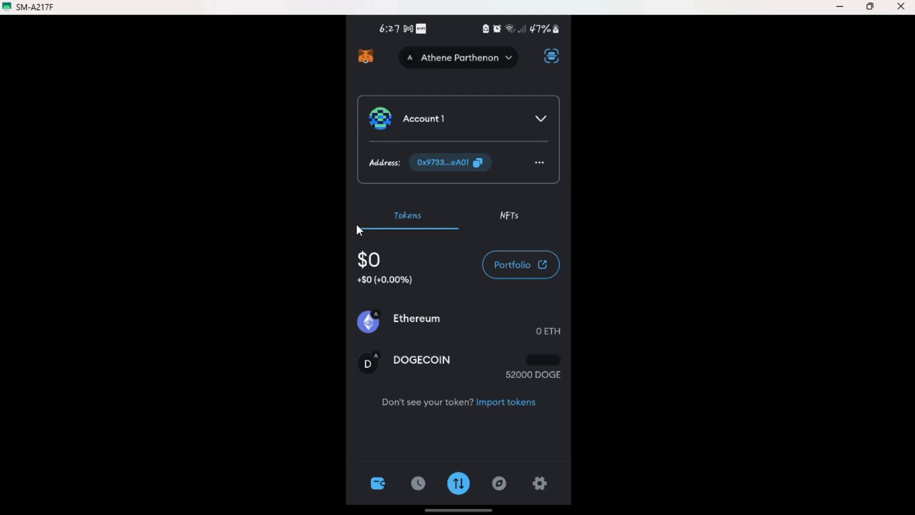
mouse_move(480, 157)
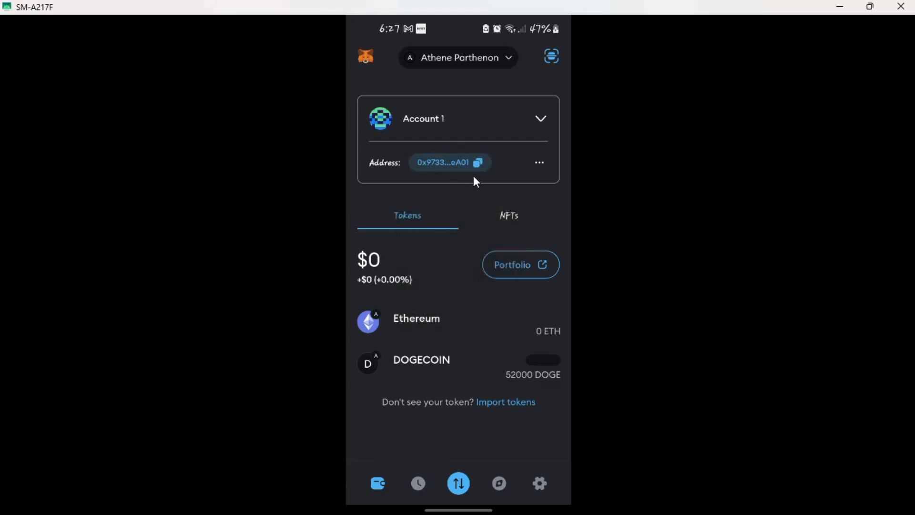
click(478, 162)
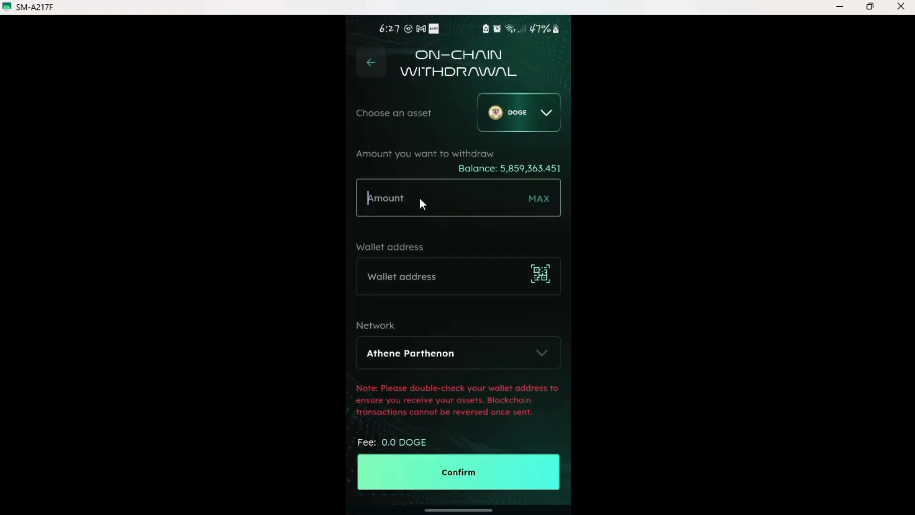
Fill the DOGE withdrawal form with amount 50000 and the pasted Account 1 wallet address.
click(440, 197)
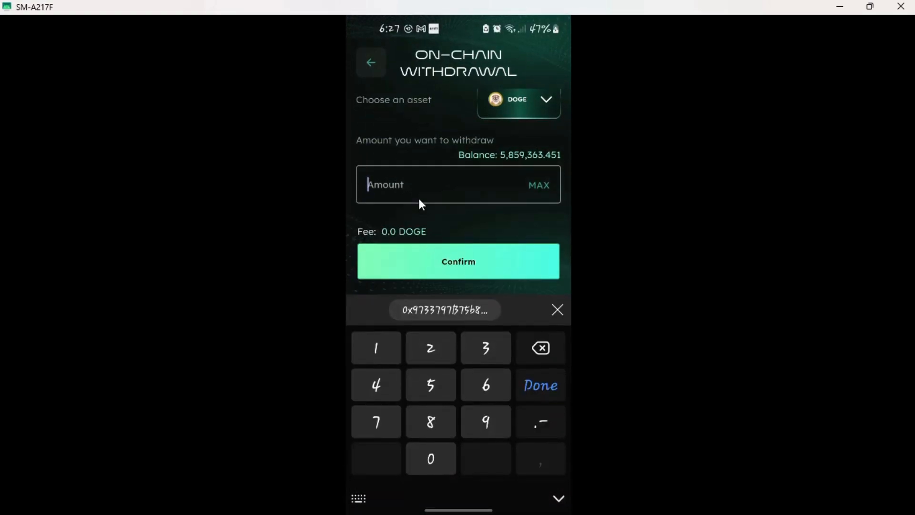
text(50)
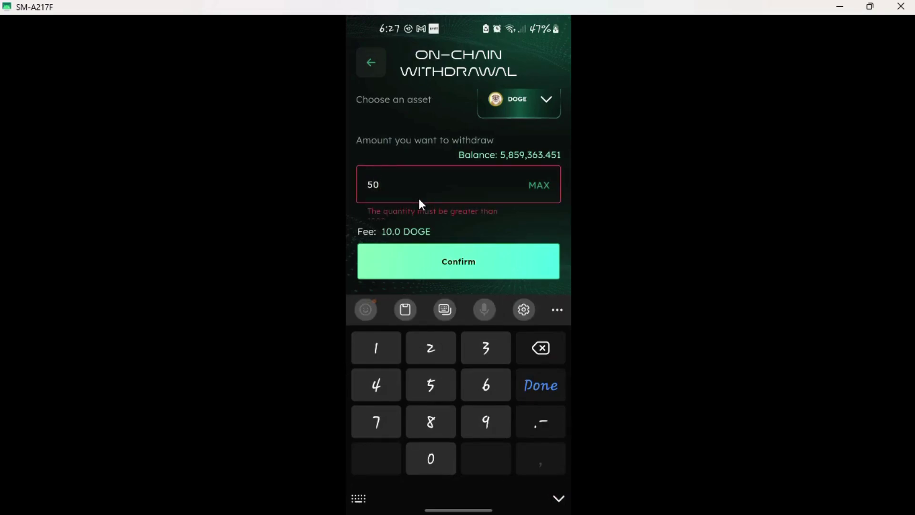
text(000)
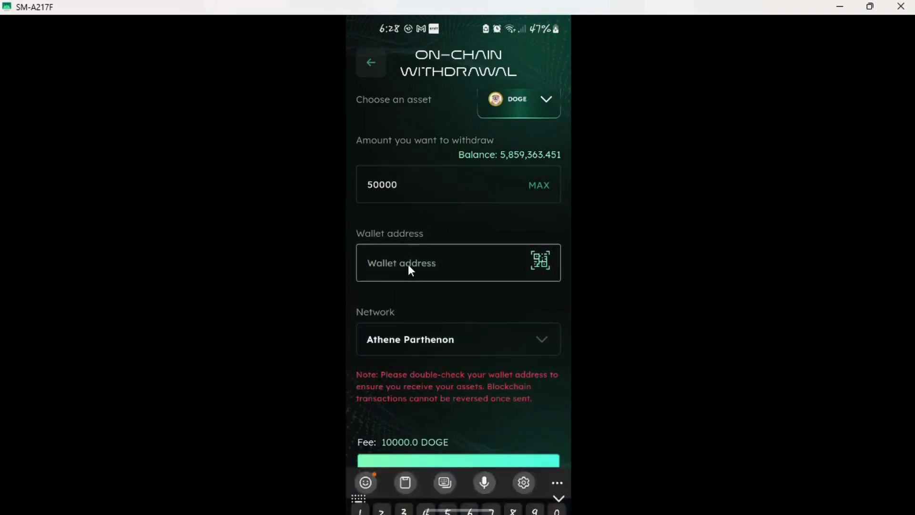
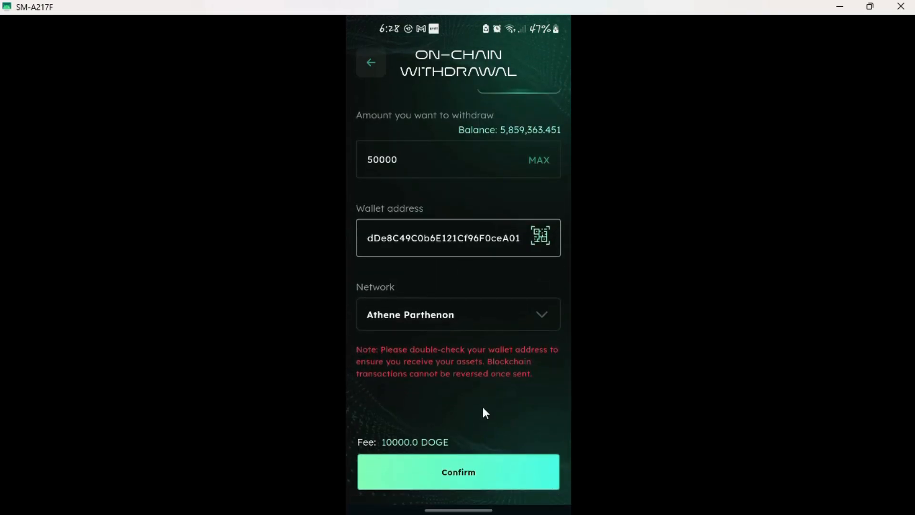
mouse_move(445, 365)
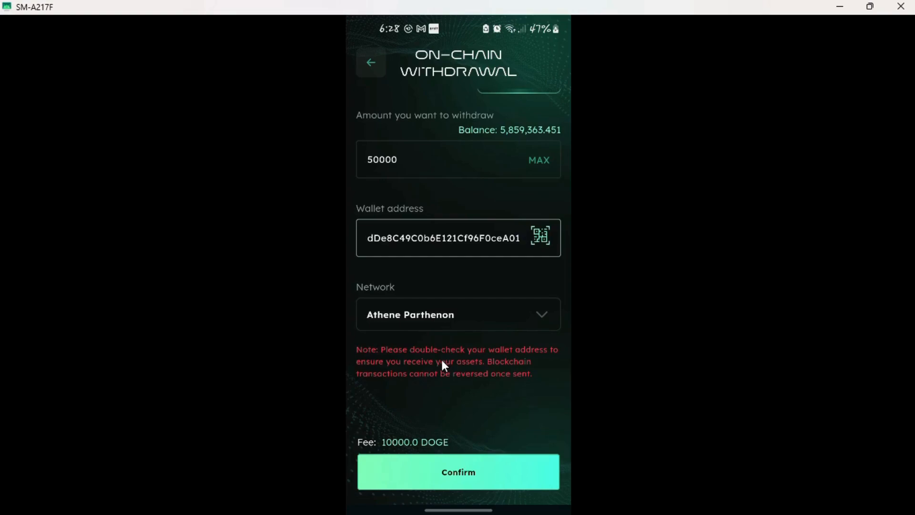
mouse_move(435, 468)
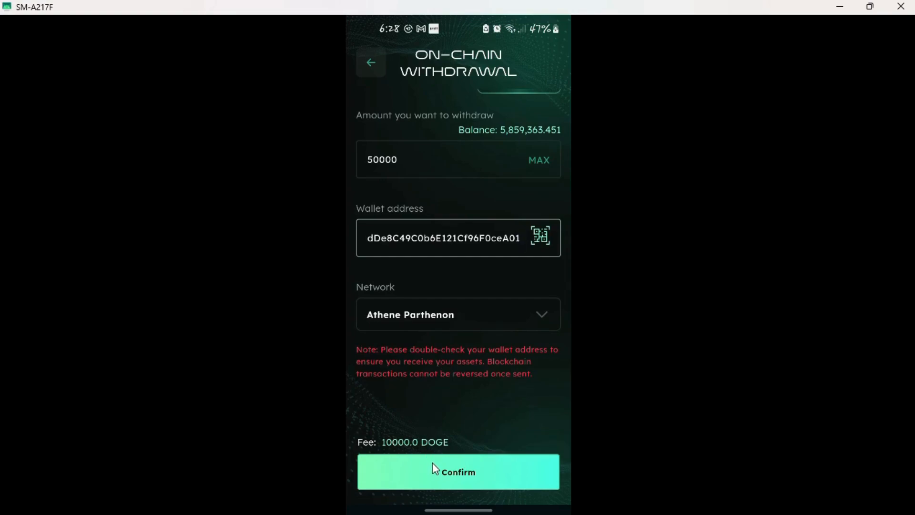
Submit the 50000 DOGE withdrawal and request an OTP to the registration email.
click(458, 472)
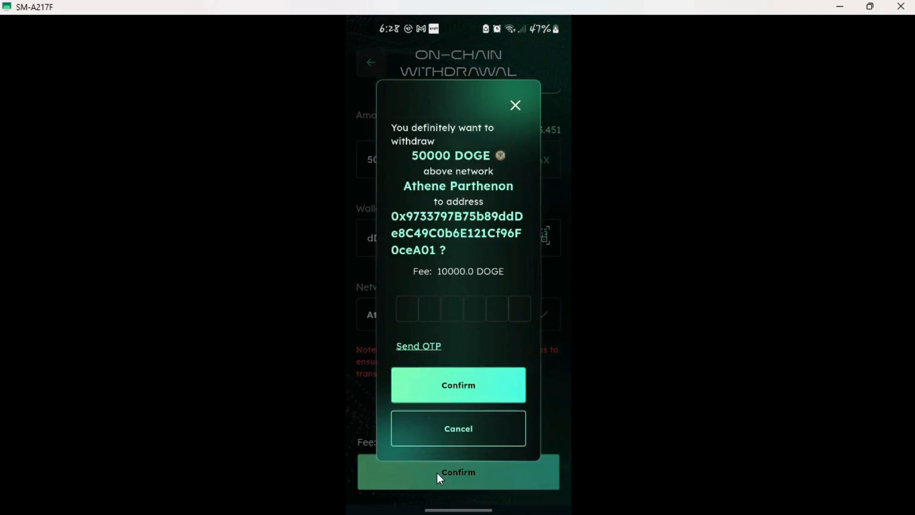
click(418, 345)
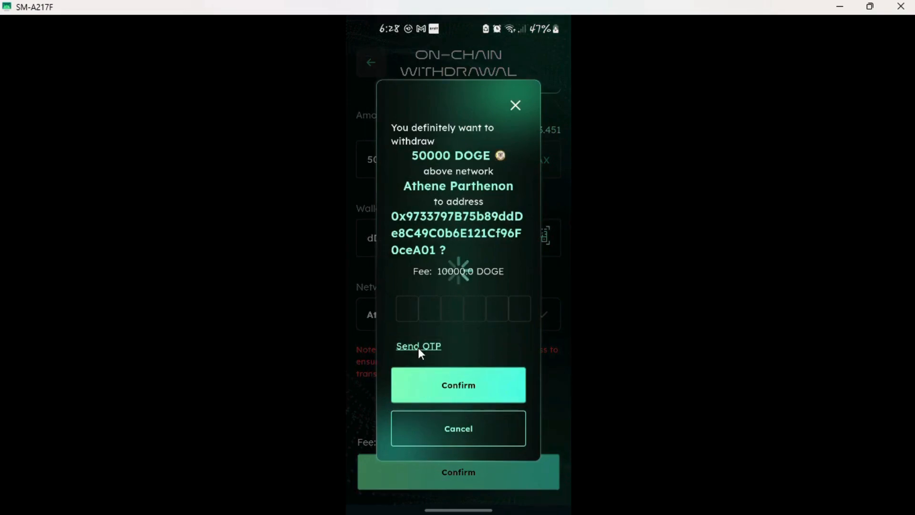
click(418, 345)
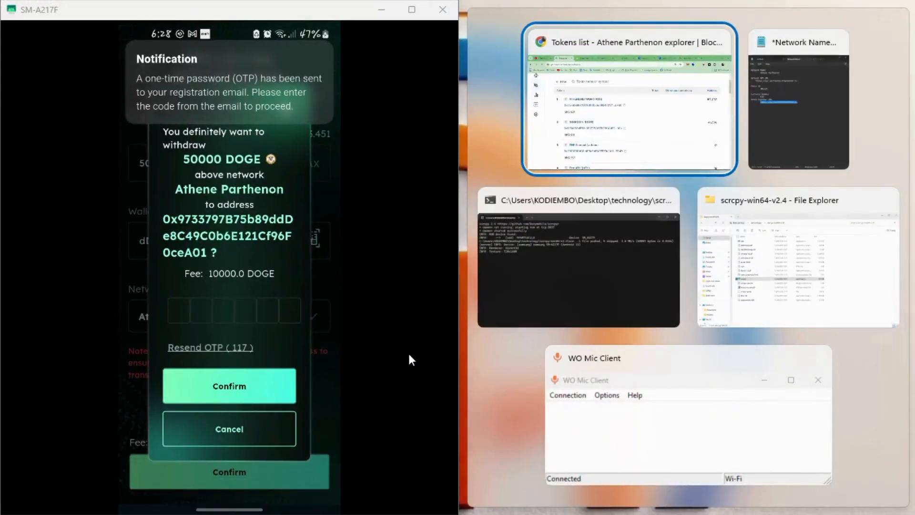
click(629, 99)
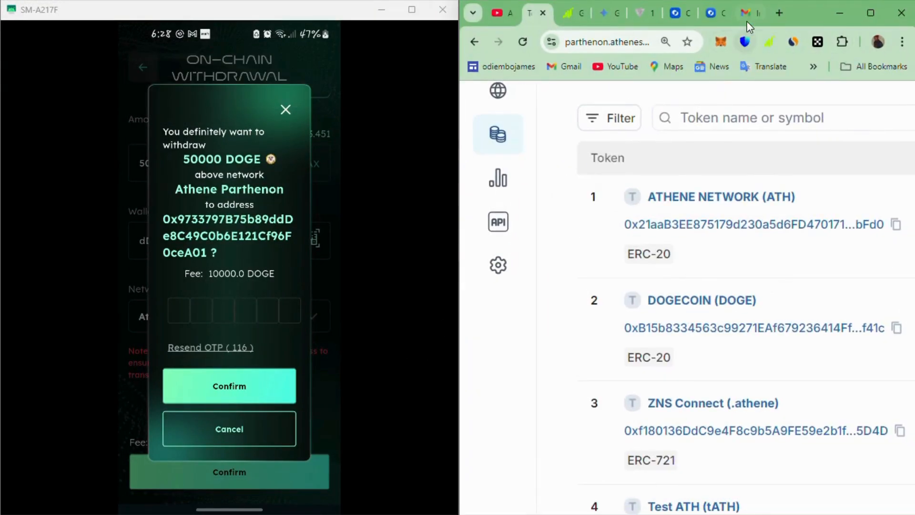
click(747, 12)
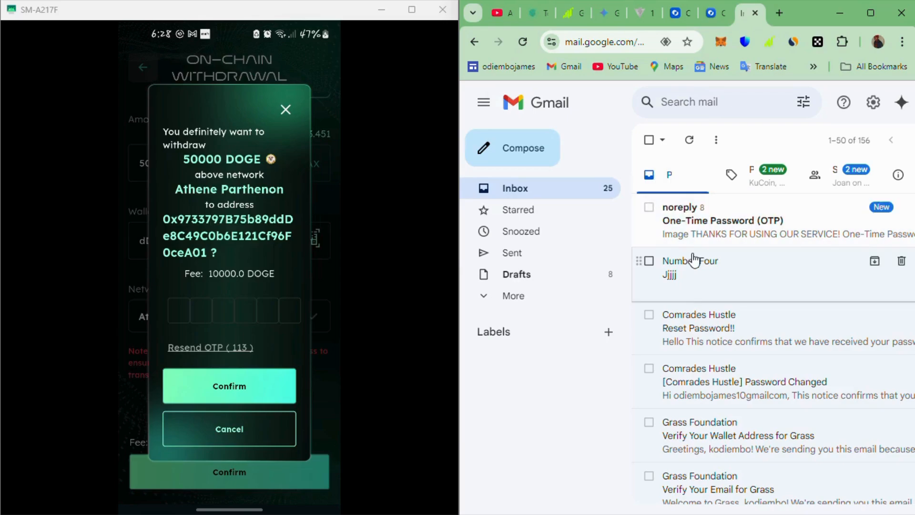
click(722, 220)
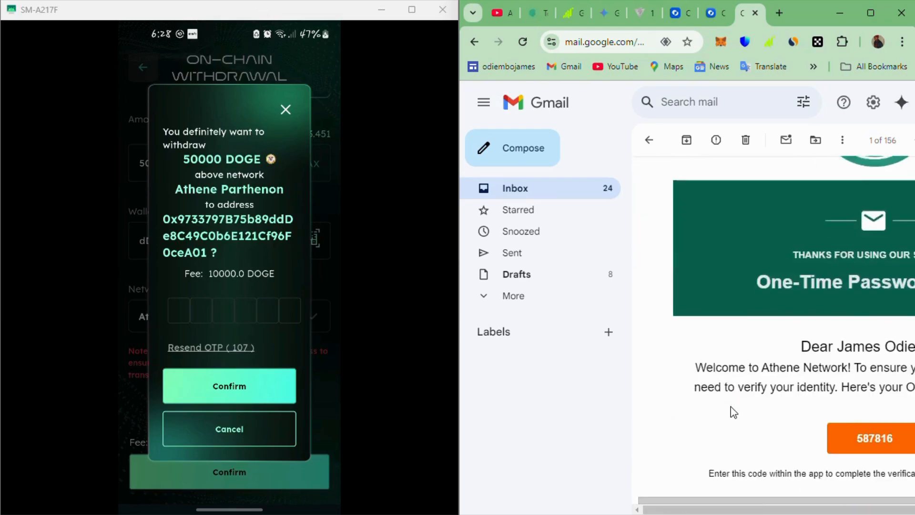
scroll(down, 3)
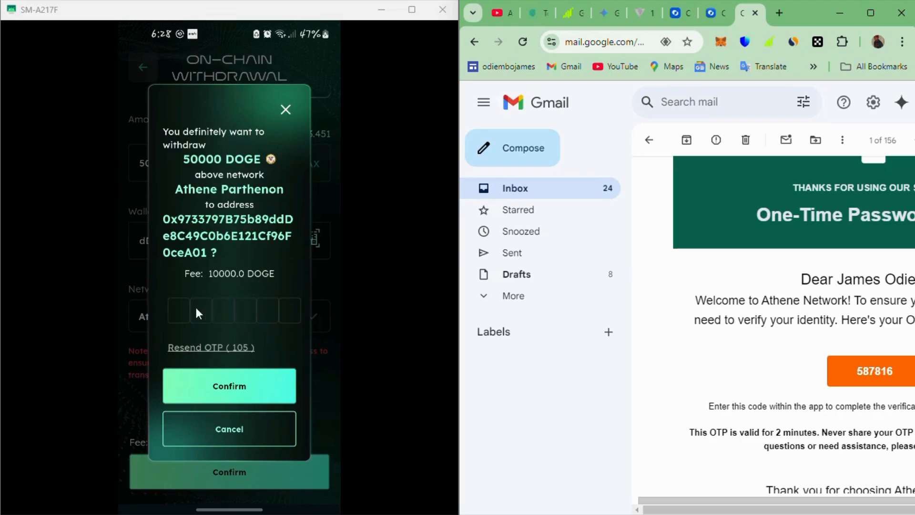
click(179, 310)
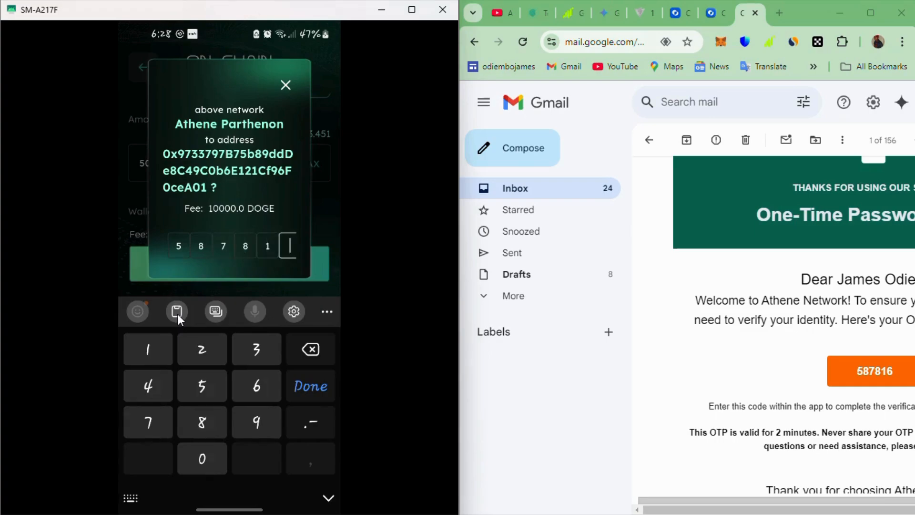
click(255, 386)
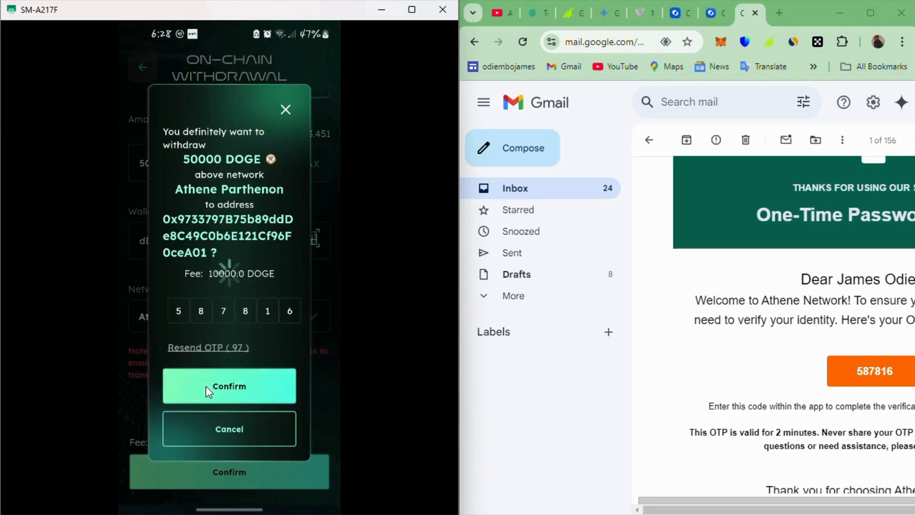
click(229, 386)
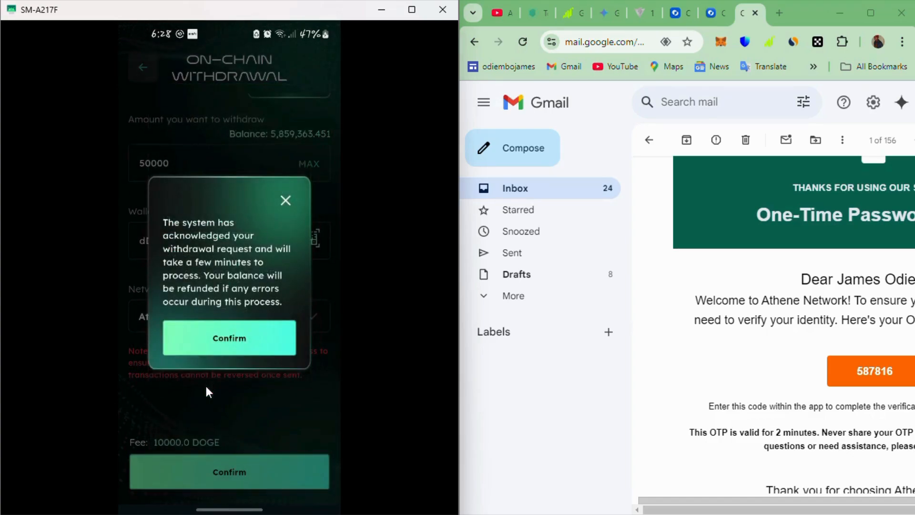
mouse_move(204, 248)
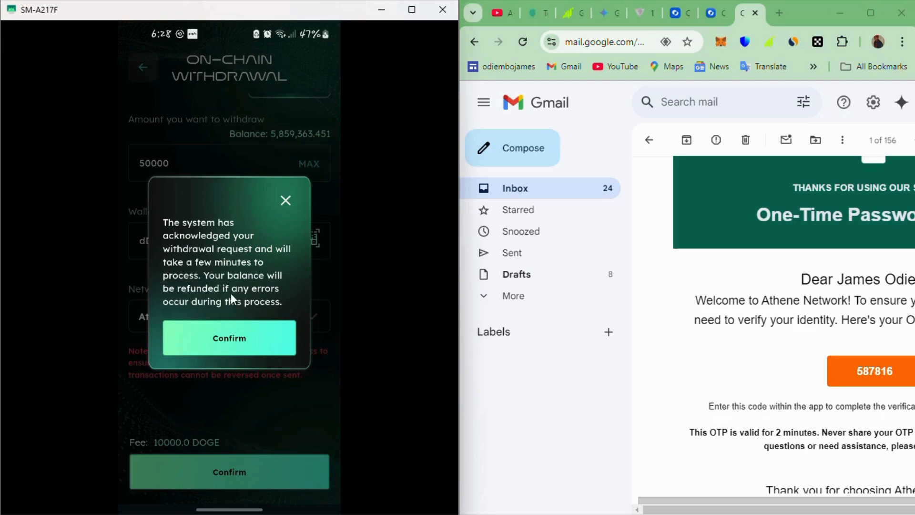
mouse_move(213, 347)
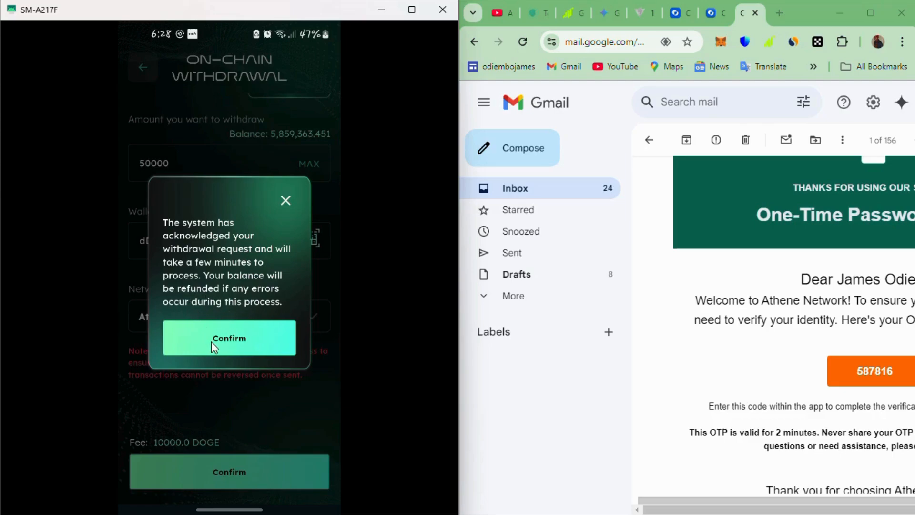
click(229, 337)
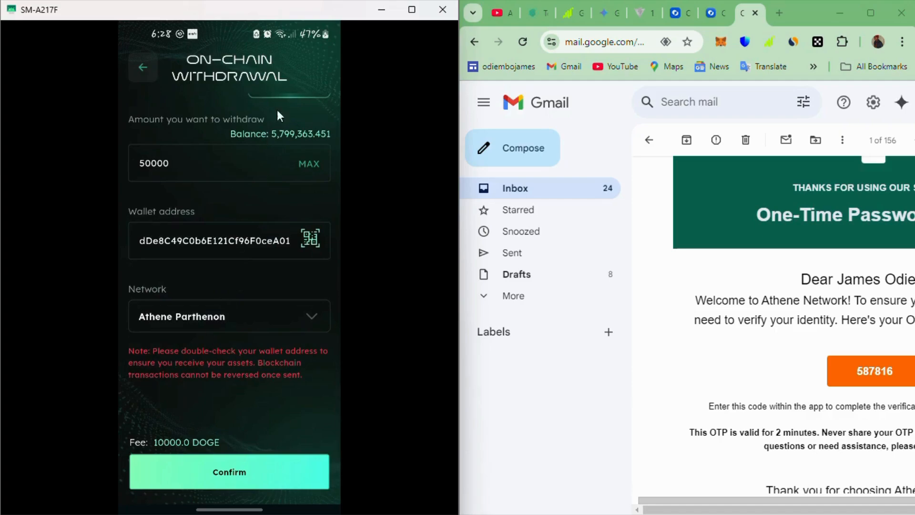
mouse_move(148, 96)
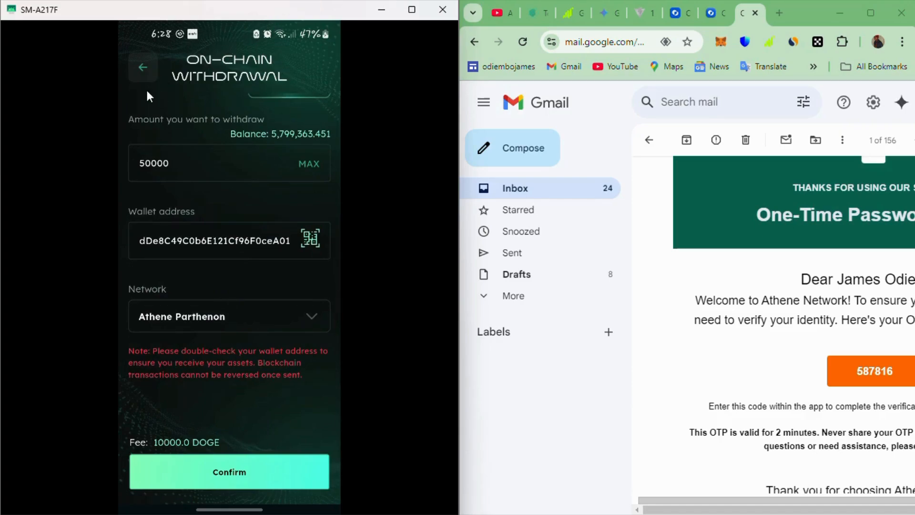
View the DOGE balance history listing the 18:28 50,000 withdrawal as pending.
click(143, 67)
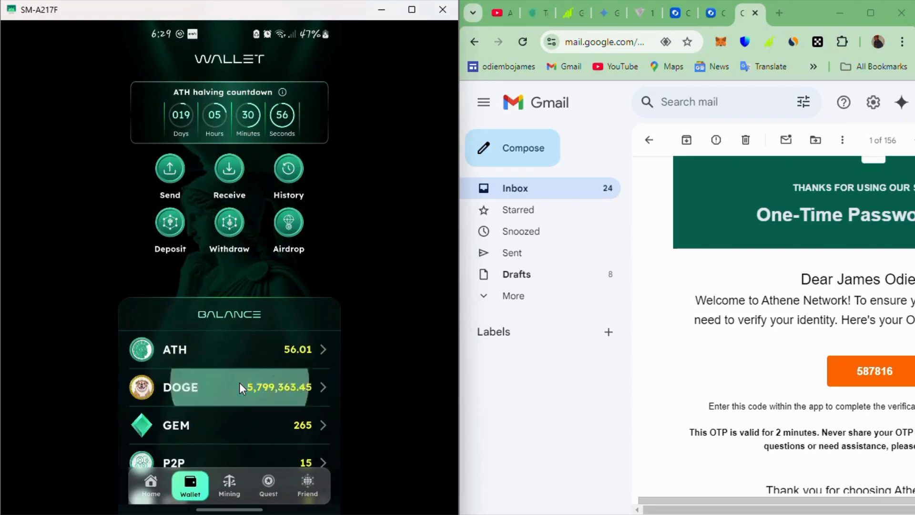
click(228, 387)
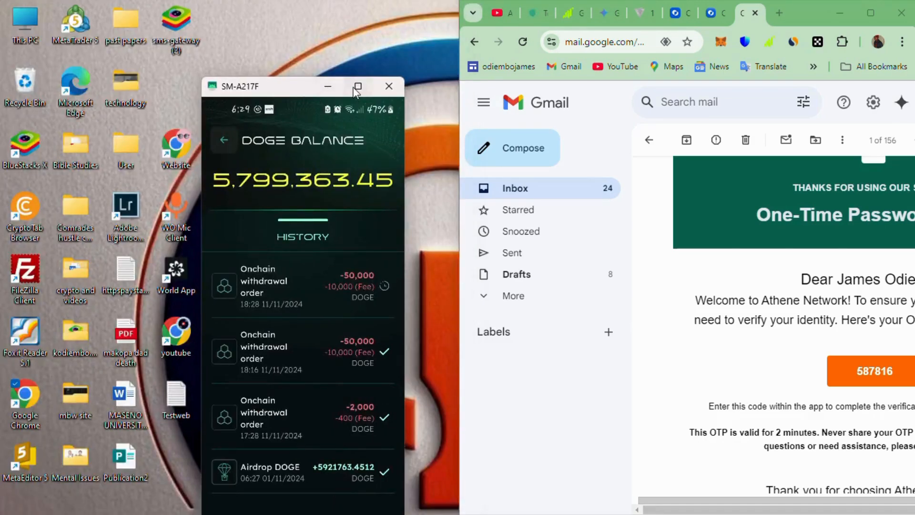
click(356, 86)
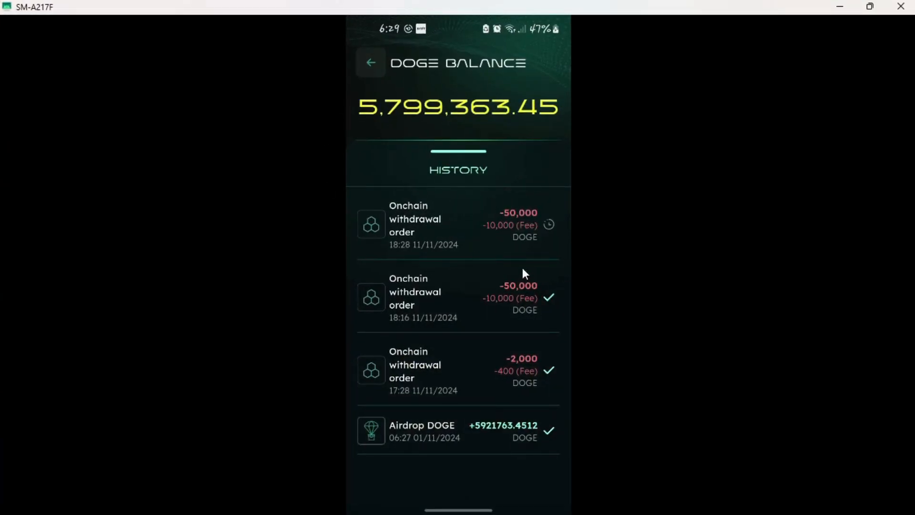
mouse_move(513, 374)
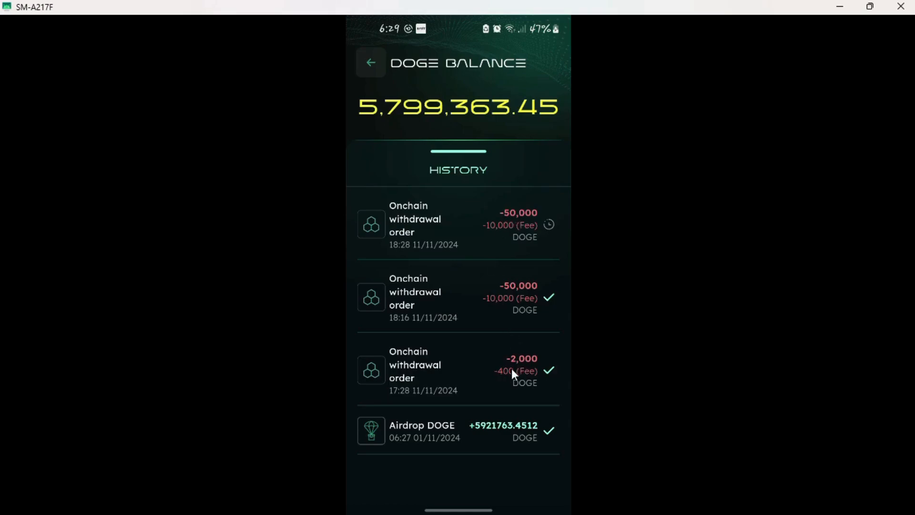
mouse_move(457, 242)
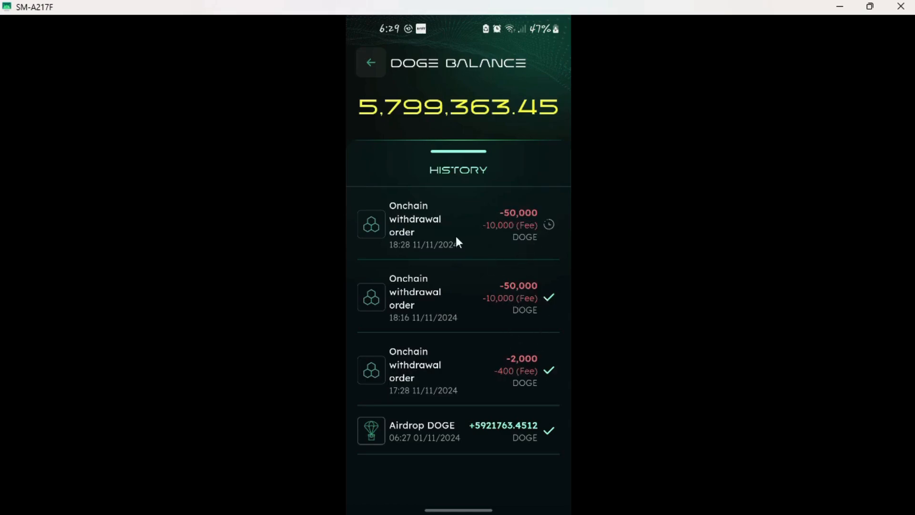
mouse_move(432, 233)
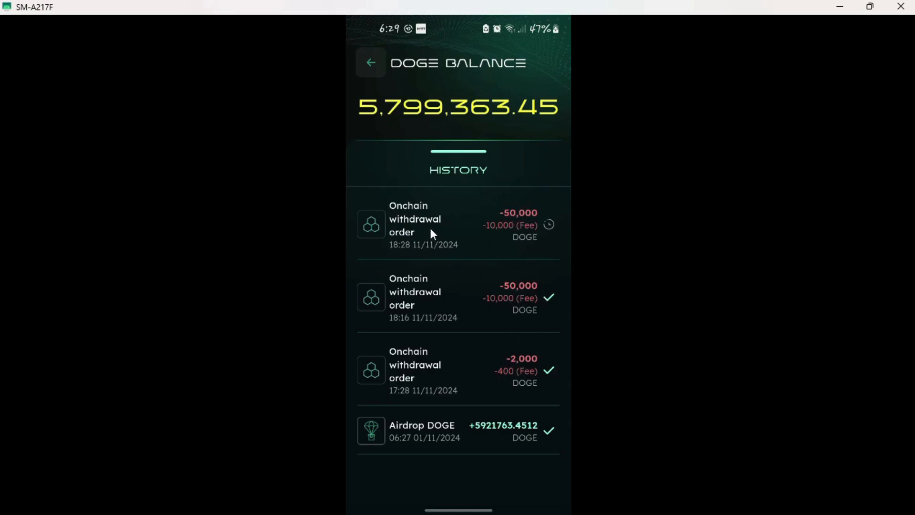
Check the 18:28 withdrawal order's details twice until it shows completed.
click(458, 225)
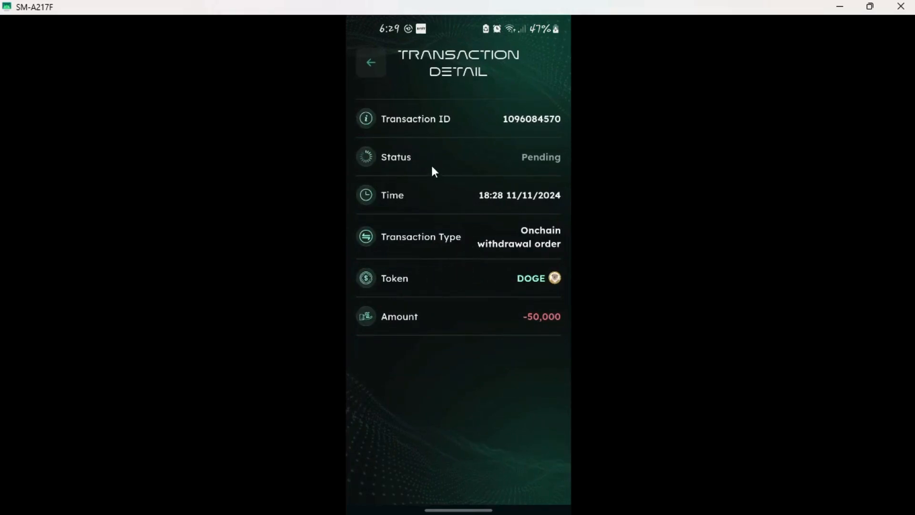
mouse_move(514, 170)
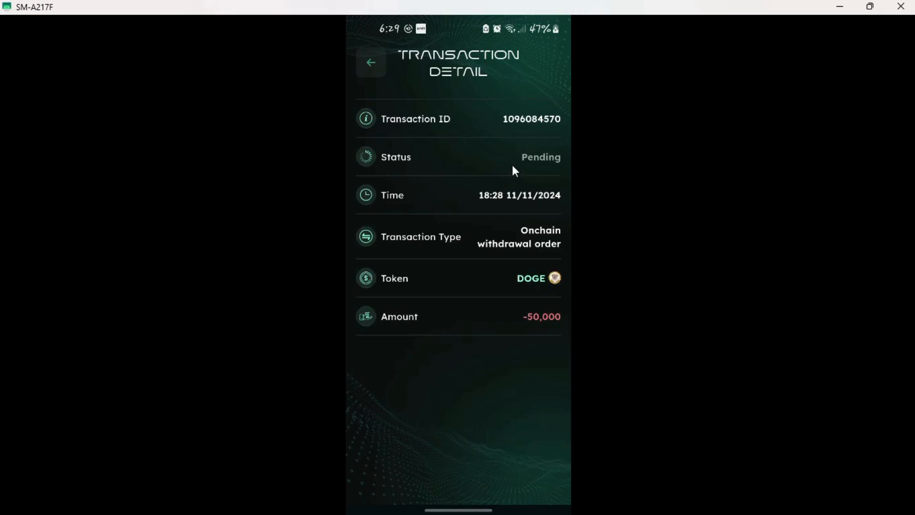
mouse_move(423, 175)
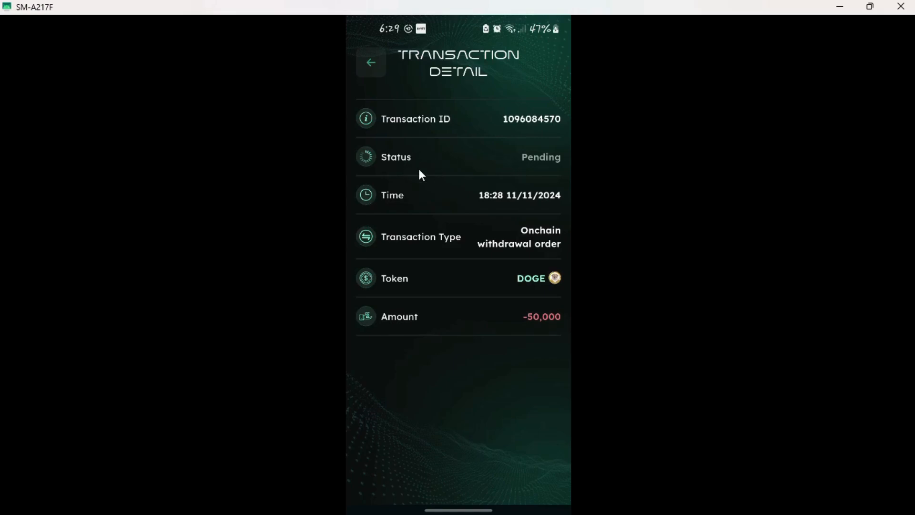
mouse_move(379, 74)
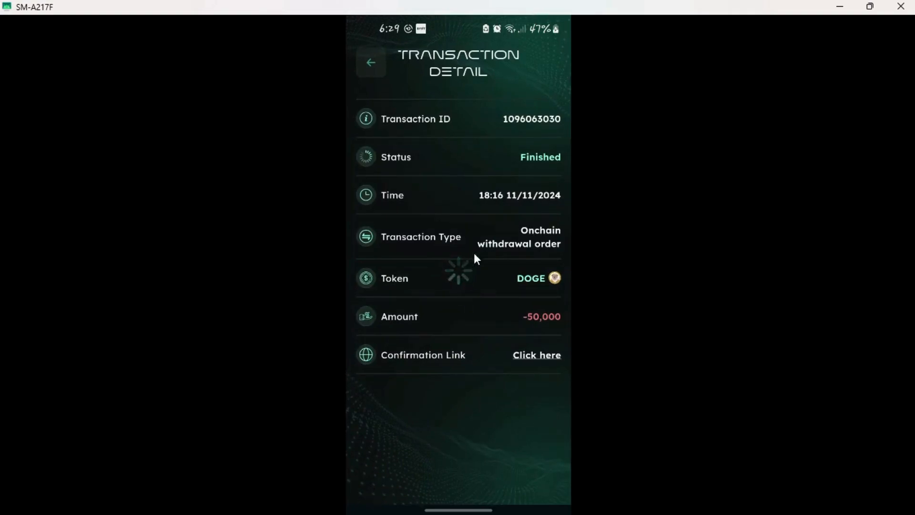
mouse_move(514, 170)
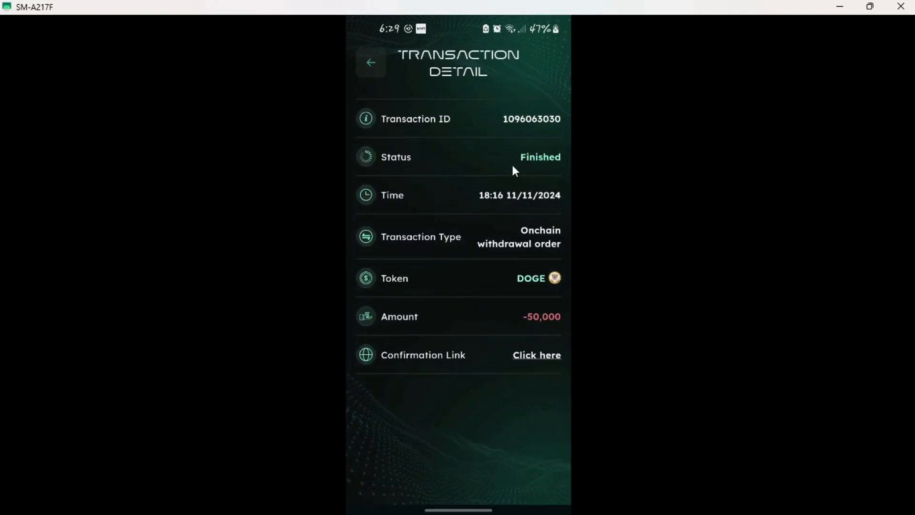
click(371, 63)
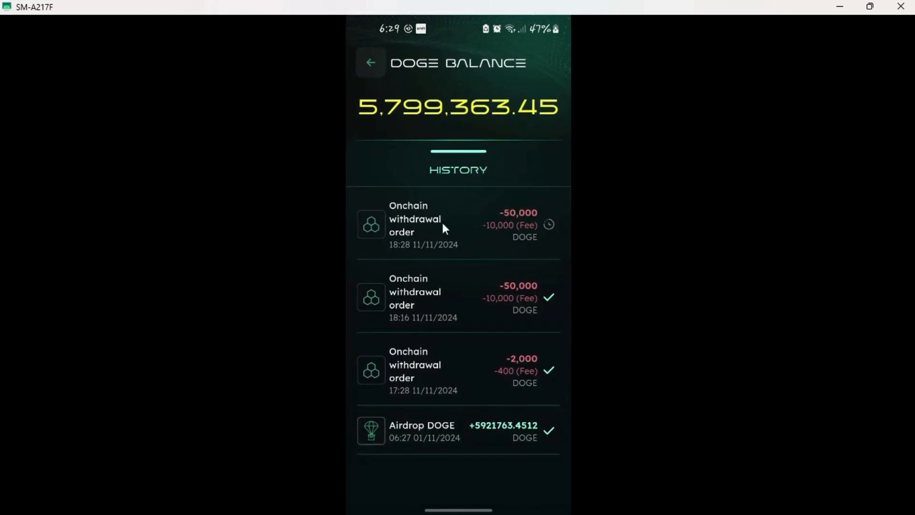
click(443, 225)
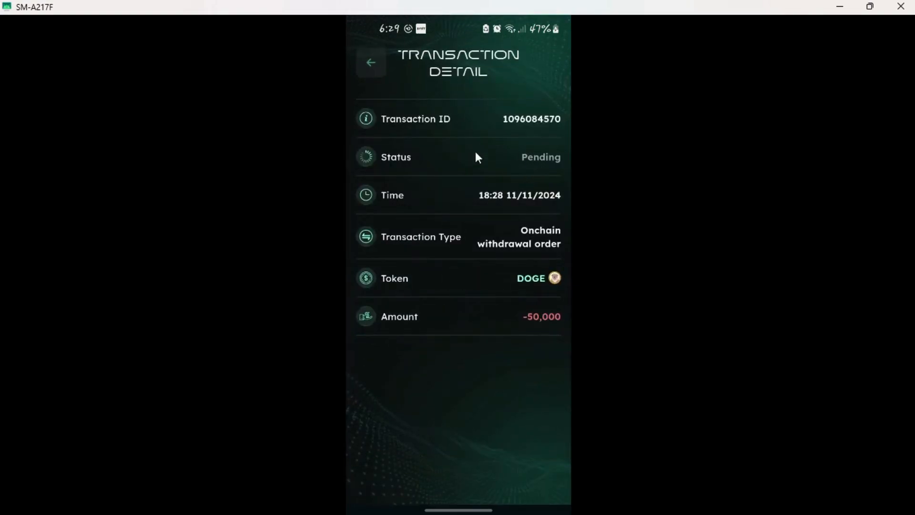
click(370, 62)
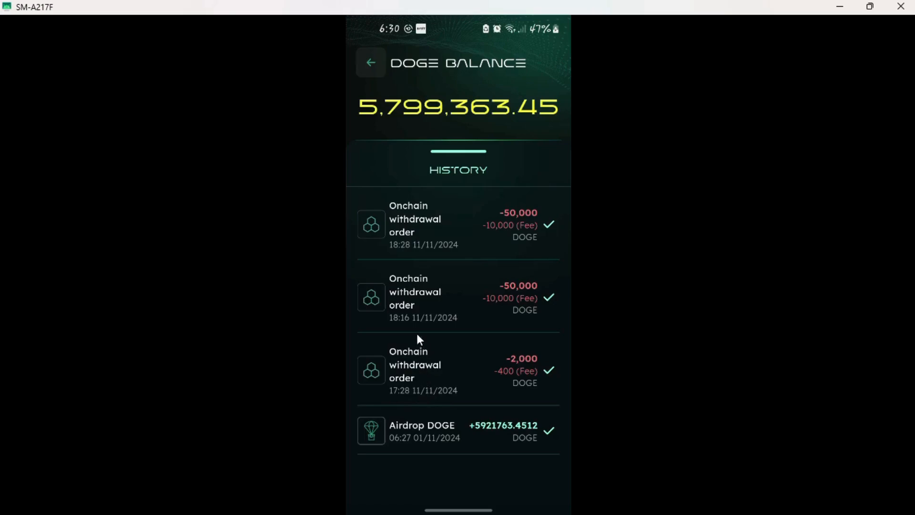
mouse_move(539, 247)
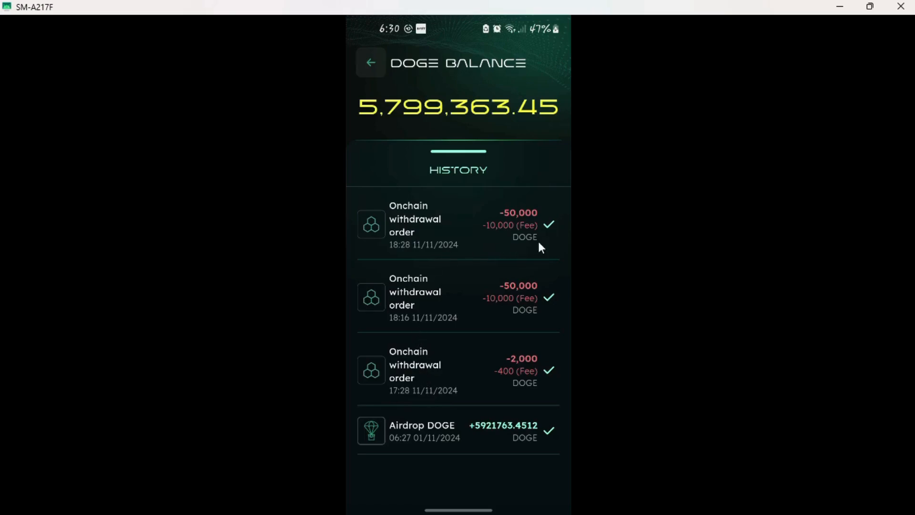
View the 18:28 order's Transaction Detail showing status Finished with confirmation link.
click(458, 225)
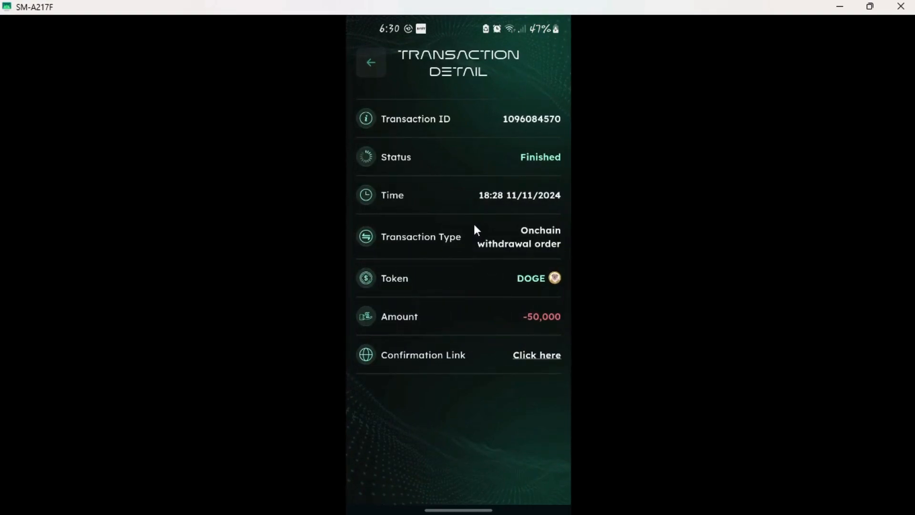
mouse_move(400, 98)
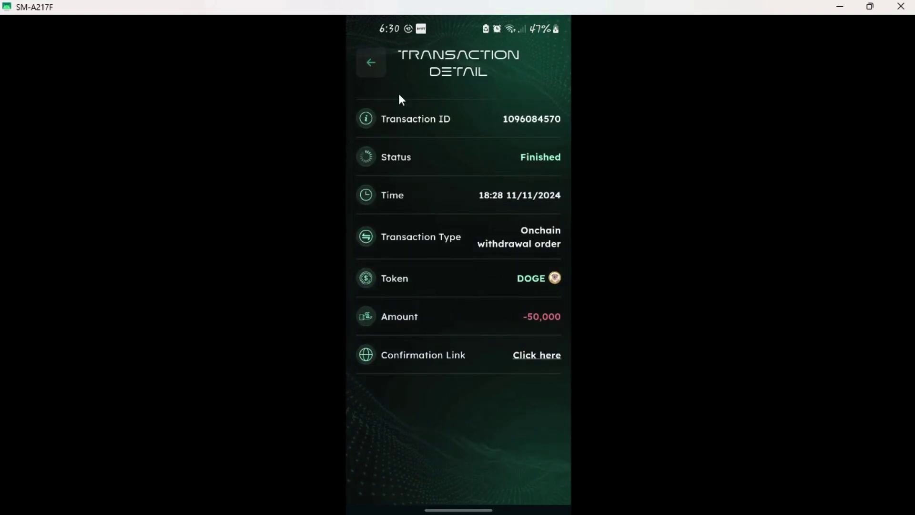